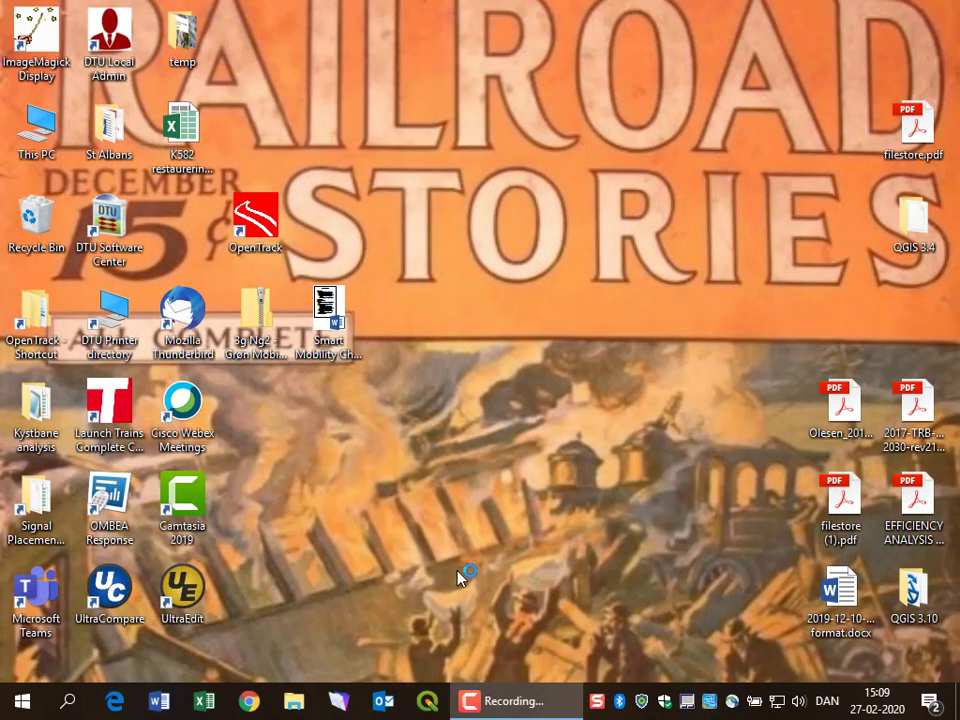
# - Launch QGIS 3.10 from the desktop shortcut into a new empty project
pyautogui.doubleClick(912, 586)
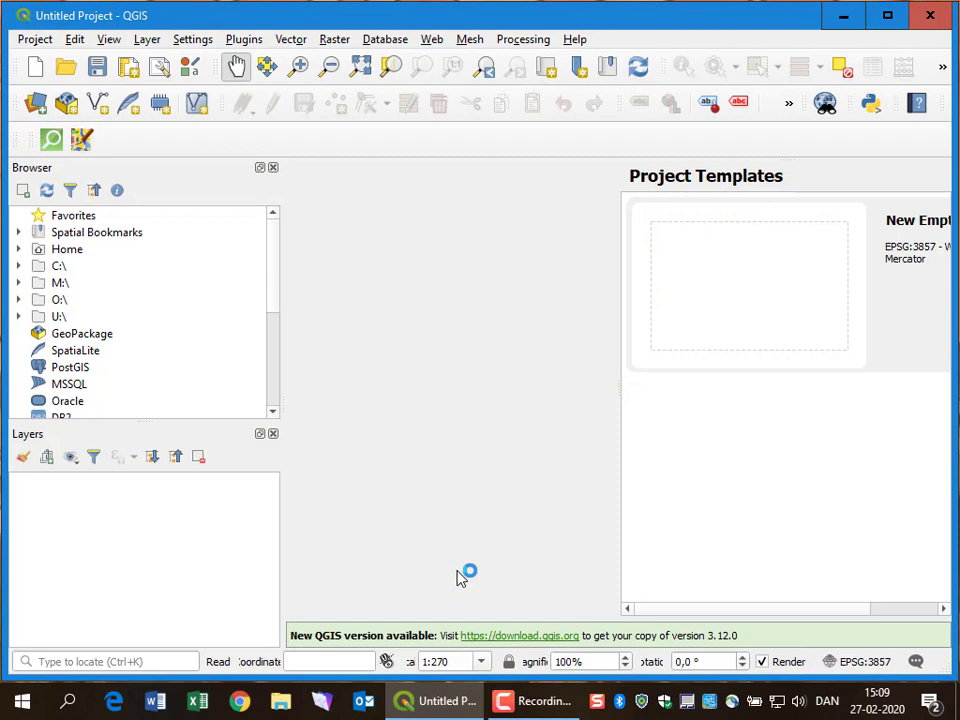
pyautogui.moveTo(252, 164)
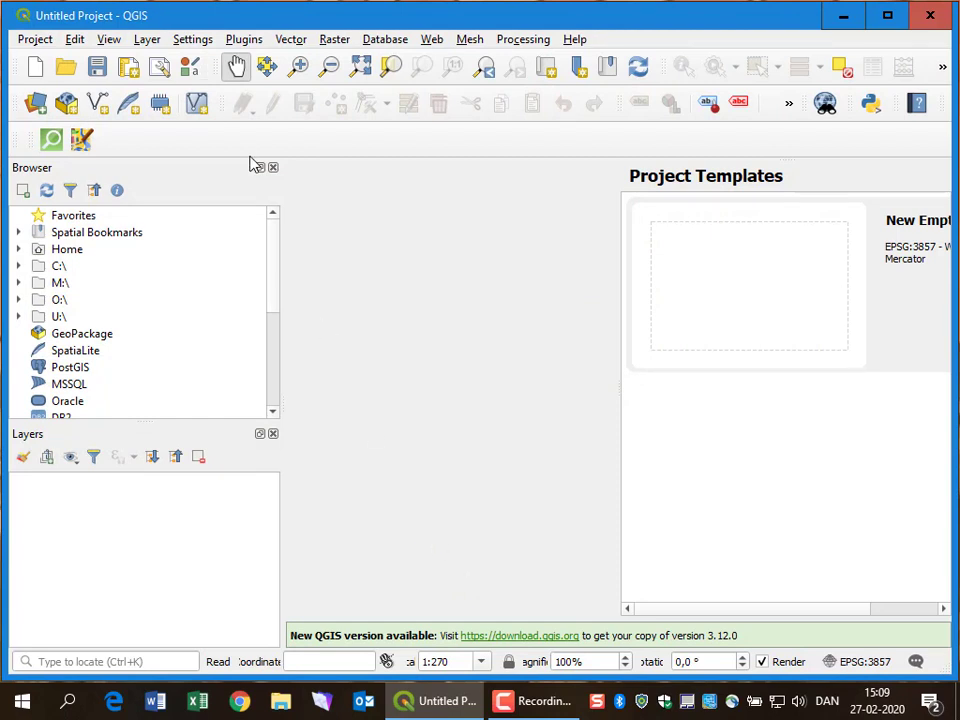
# - Add the Google Vejkort XYZ tile road map from the Browser panel as a layer
pyautogui.scroll(-3)
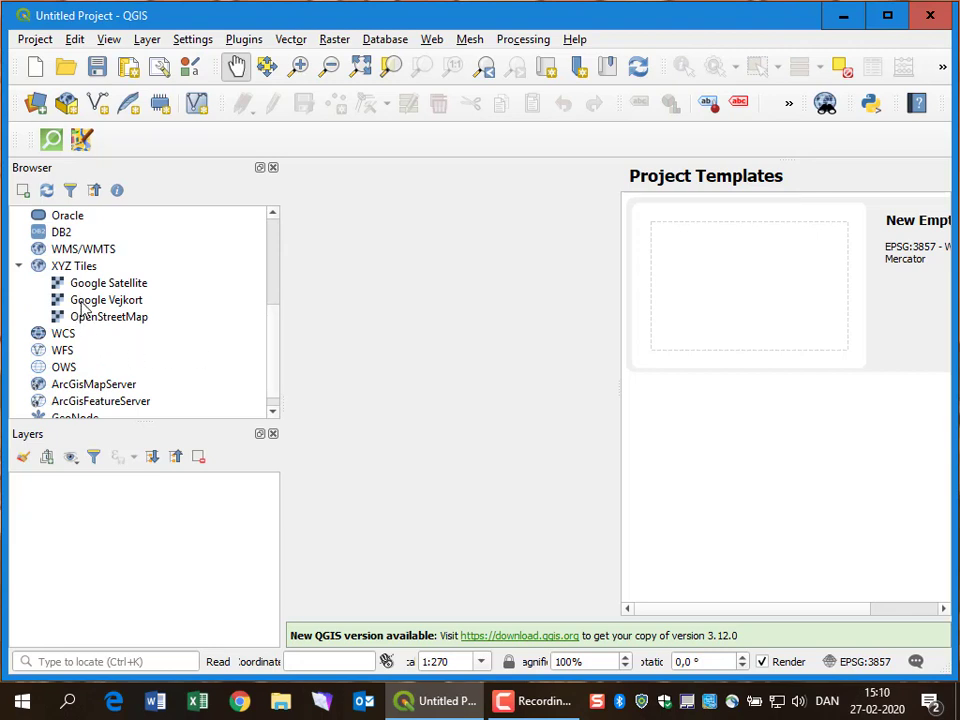
pyautogui.moveTo(126, 308)
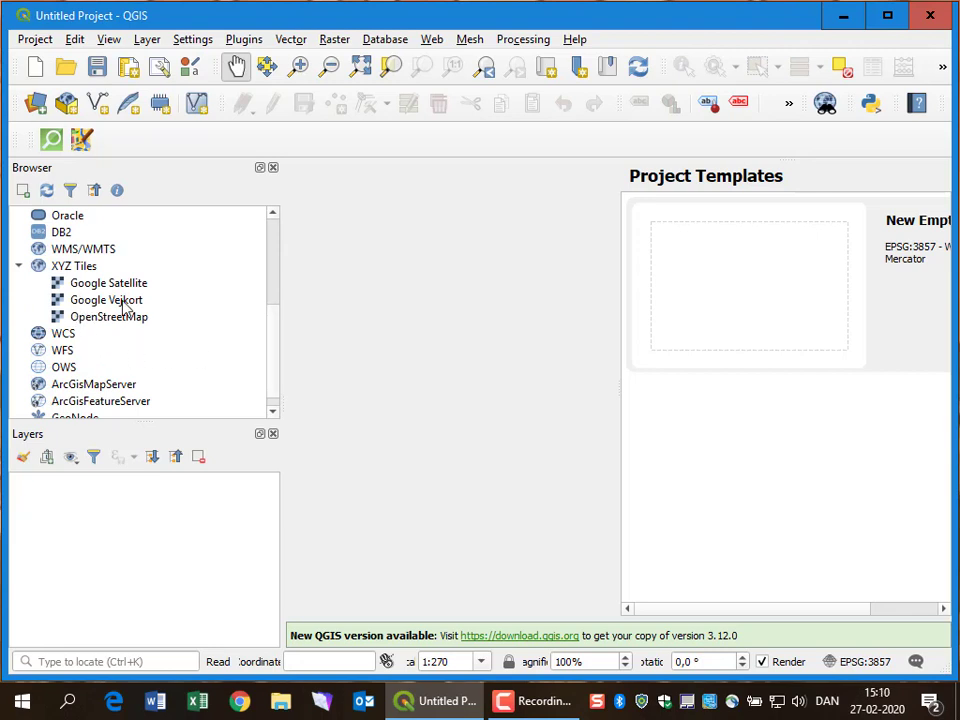
pyautogui.click(104, 300)
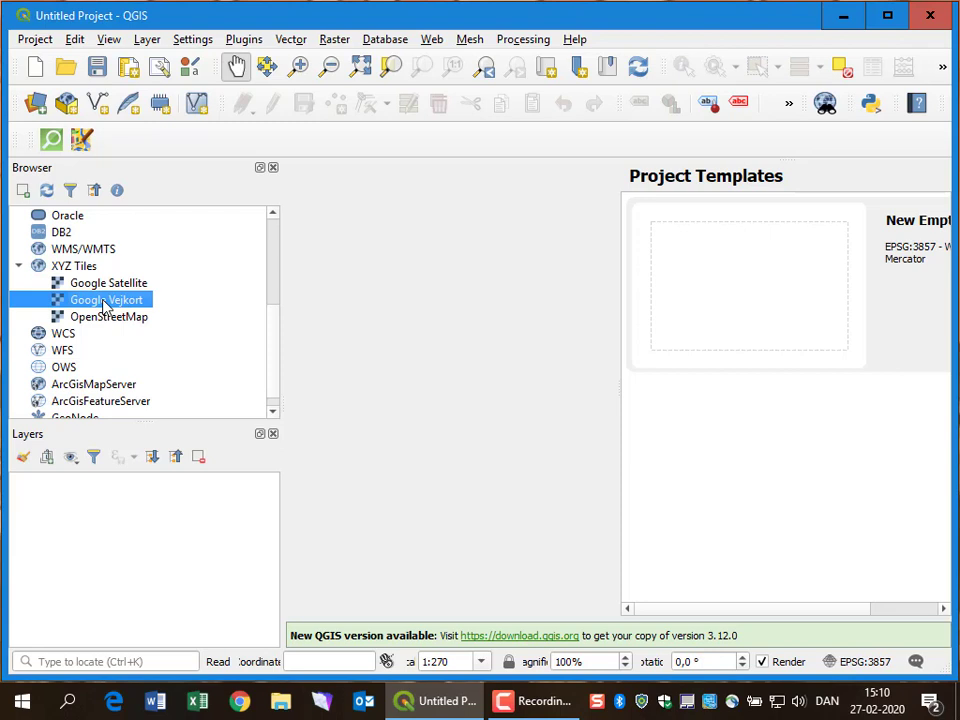
pyautogui.doubleClick(104, 300)
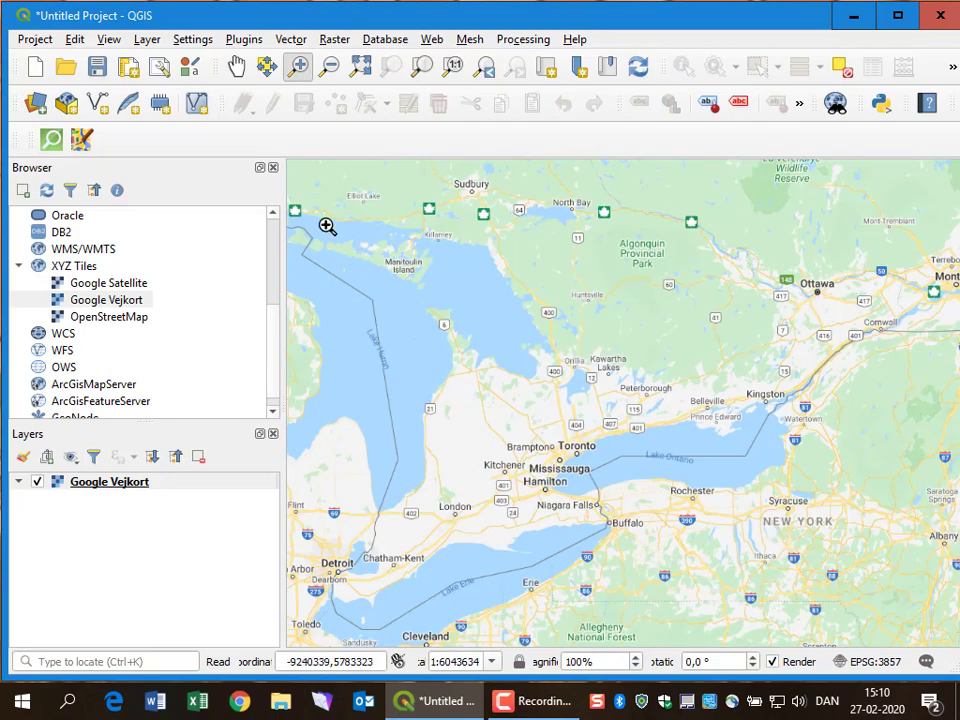
pyautogui.moveTo(400, 288)
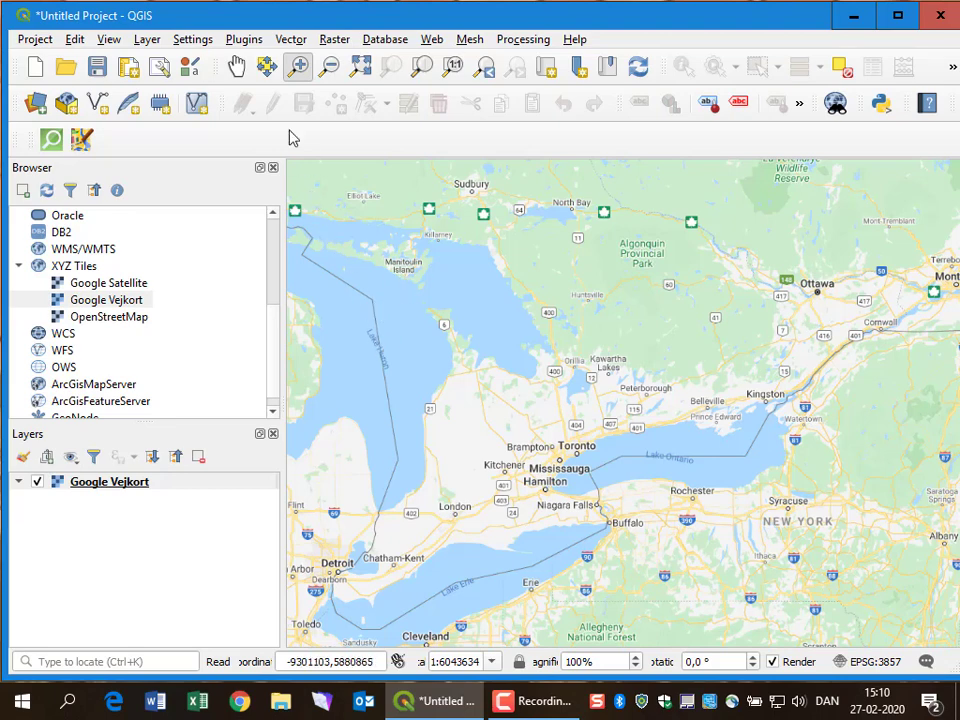
pyautogui.click(290, 40)
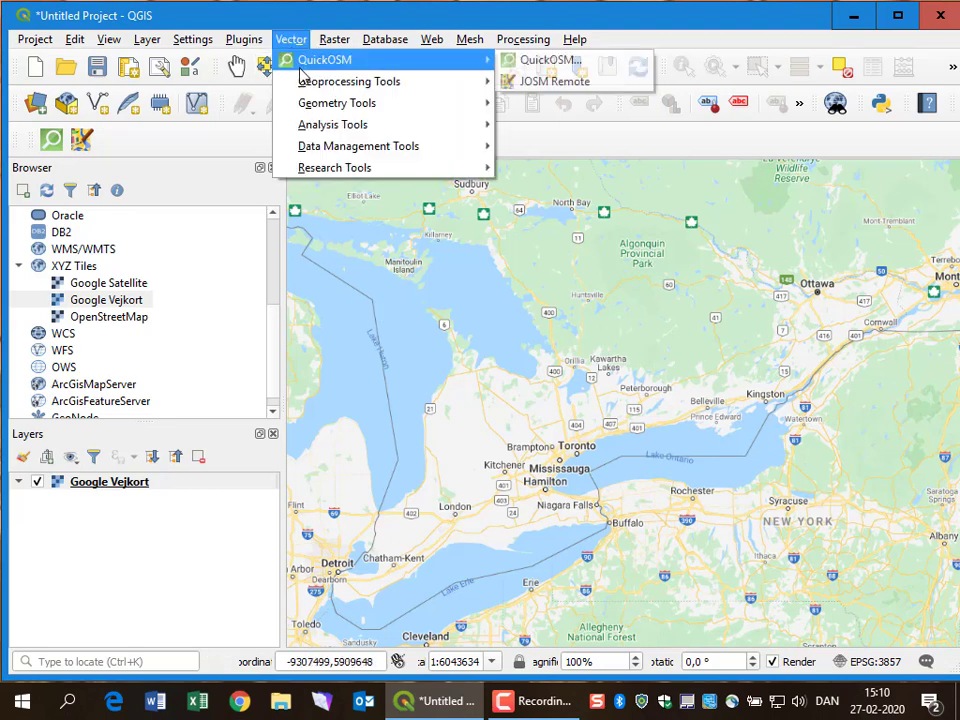
pyautogui.moveTo(550, 60)
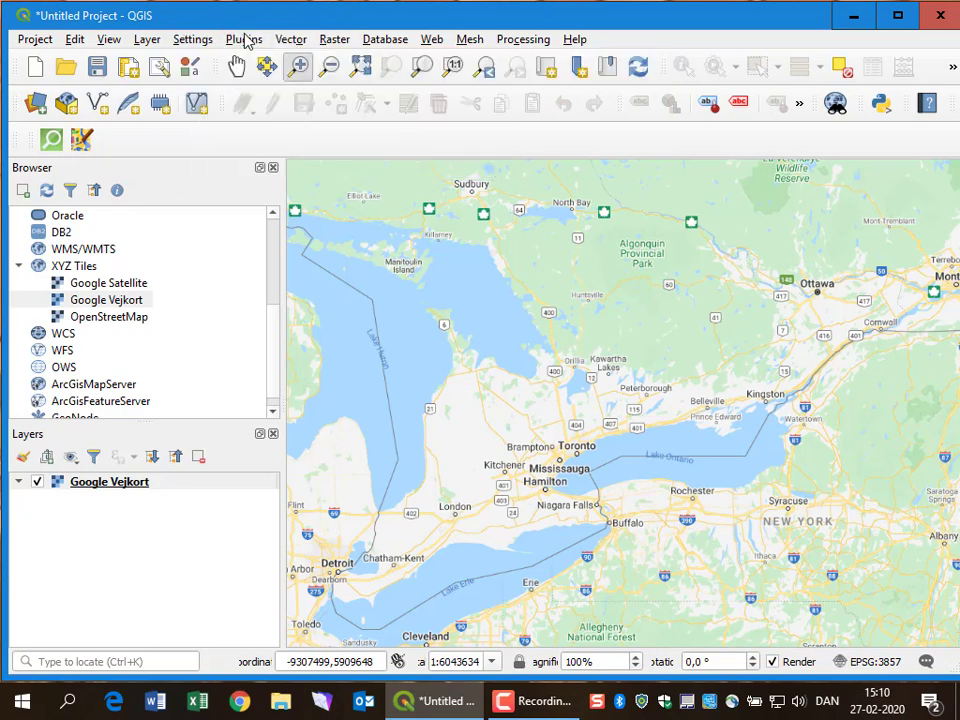
pyautogui.click(244, 40)
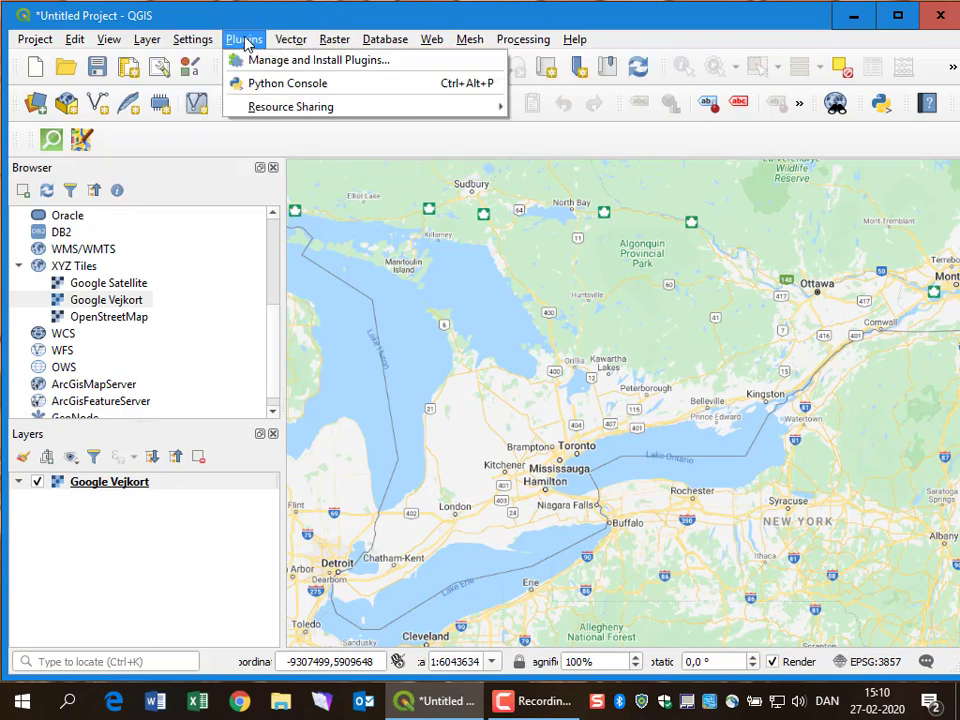
pyautogui.click(318, 60)
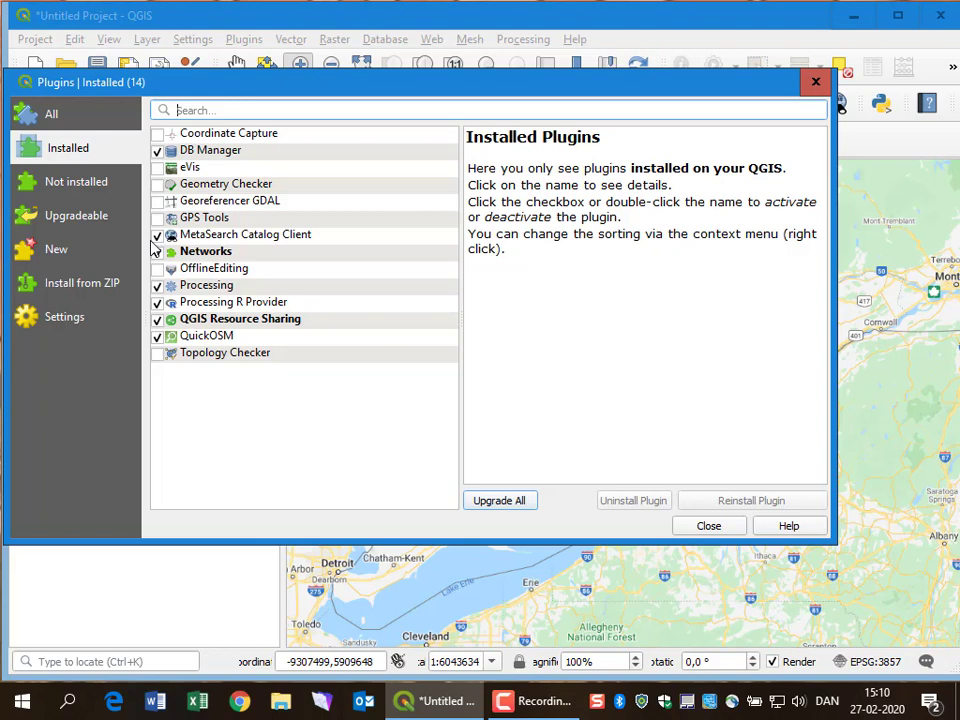
pyautogui.click(206, 336)
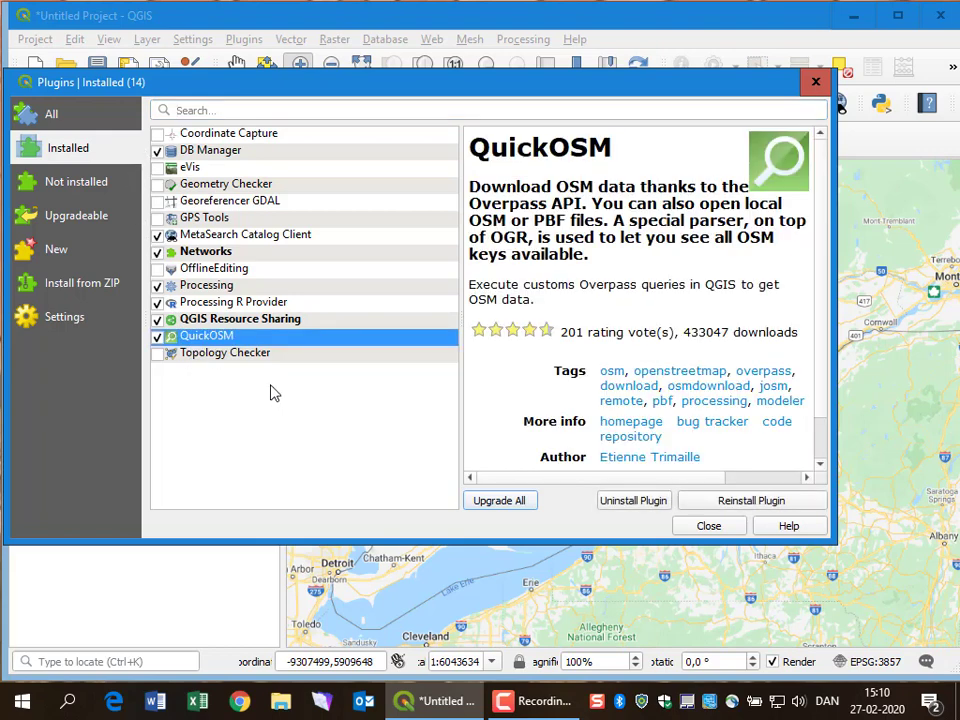
pyautogui.moveTo(696, 538)
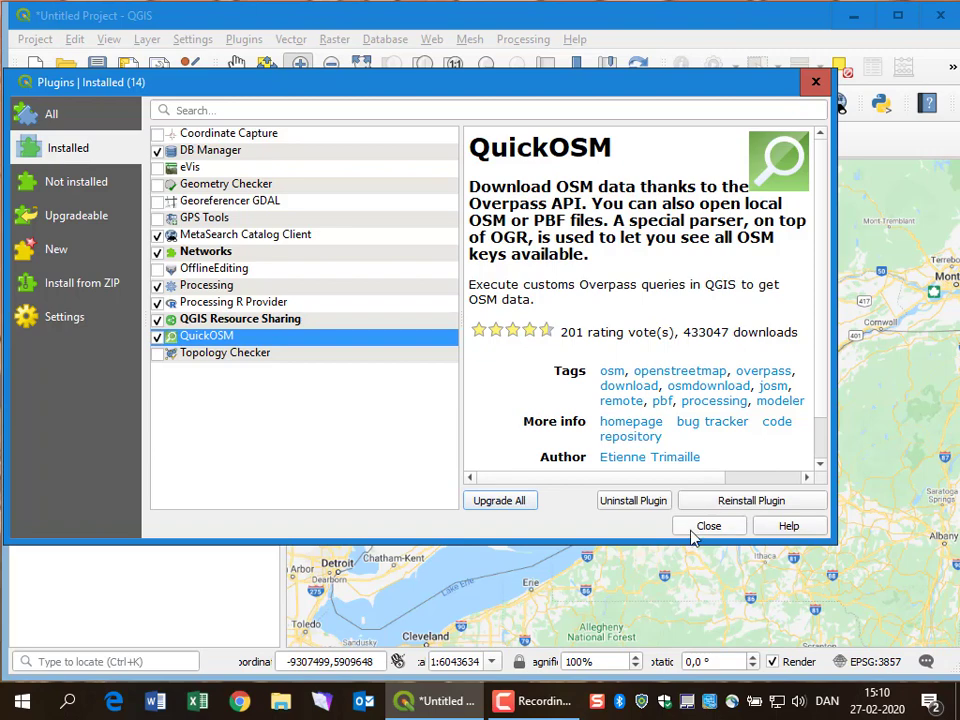
pyautogui.click(708, 524)
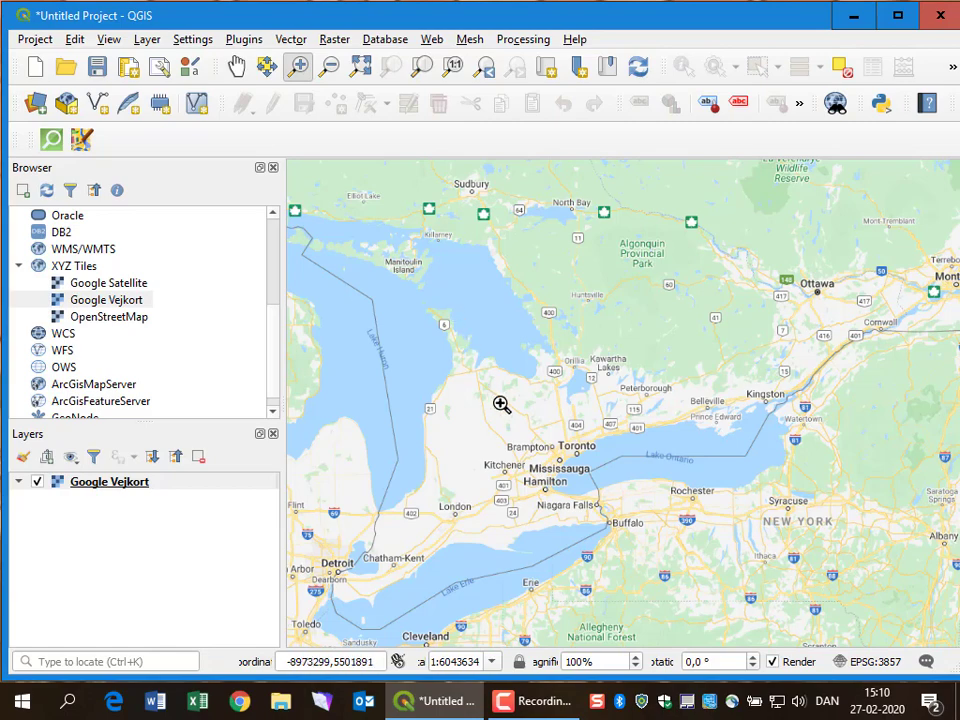
# - Zoom into downtown Toronto at street level around King St W and York St
pyautogui.moveTo(500, 404); pyautogui.dragTo(722, 522)
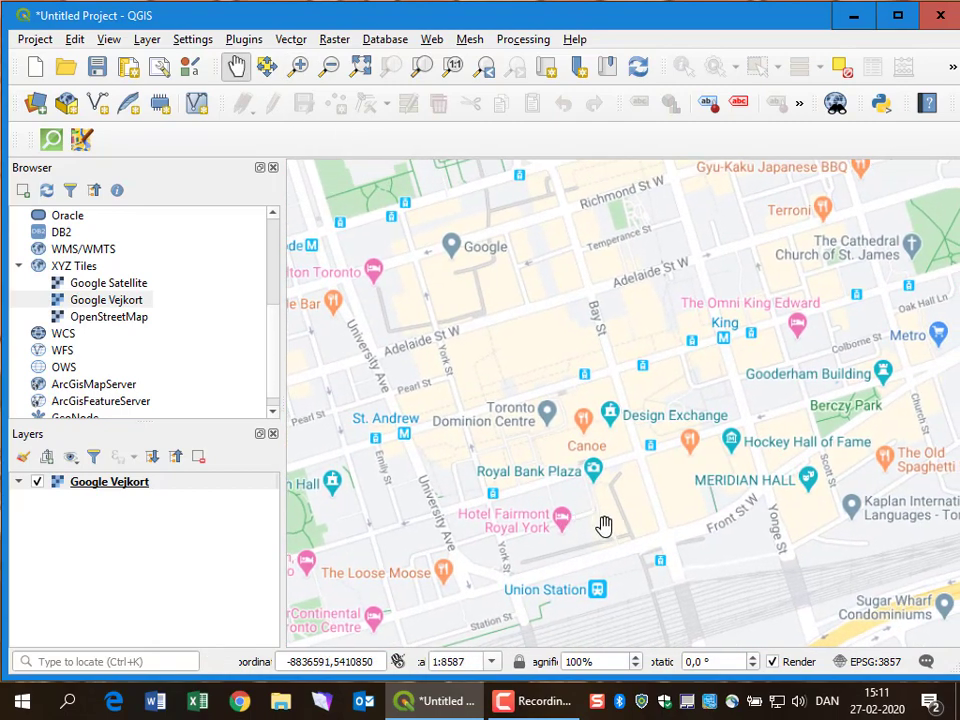
pyautogui.moveTo(604, 524); pyautogui.dragTo(590, 532)
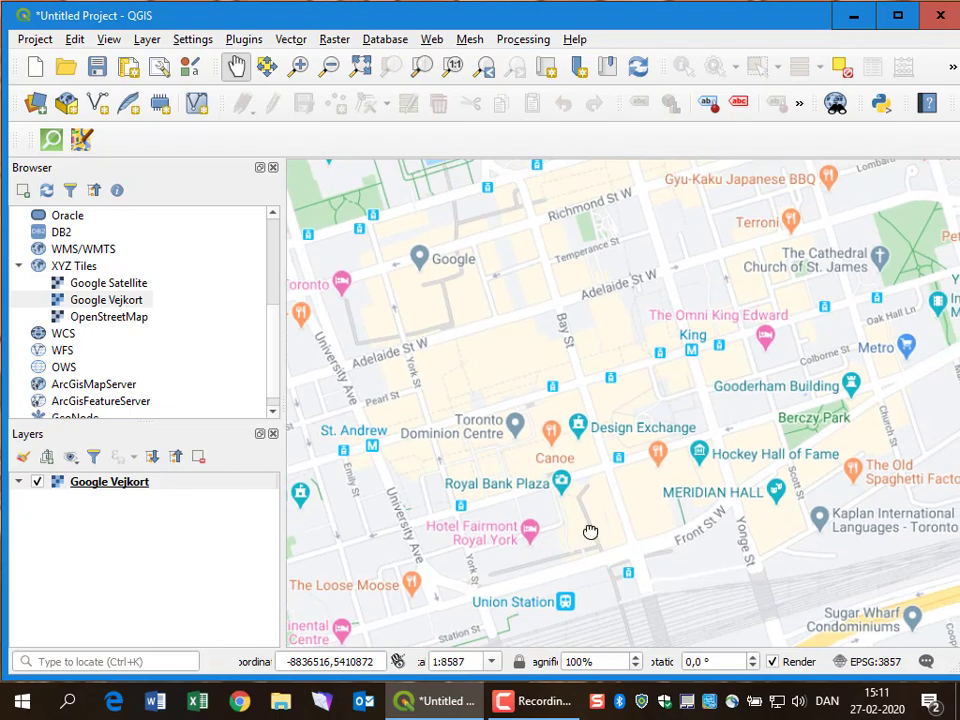
pyautogui.scroll(-3)
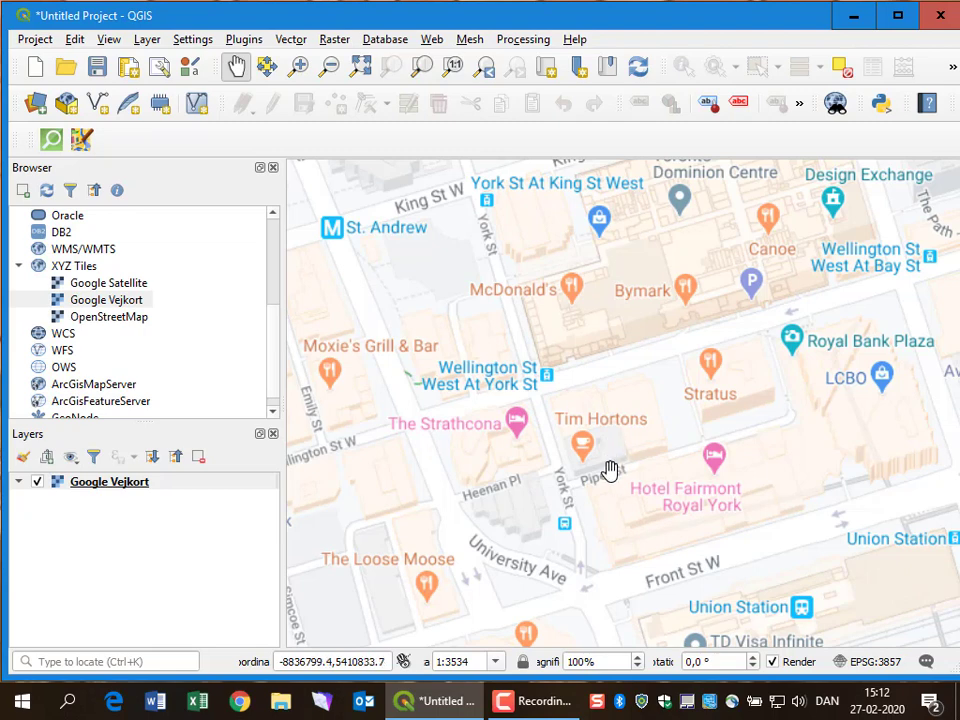
pyautogui.moveTo(578, 492)
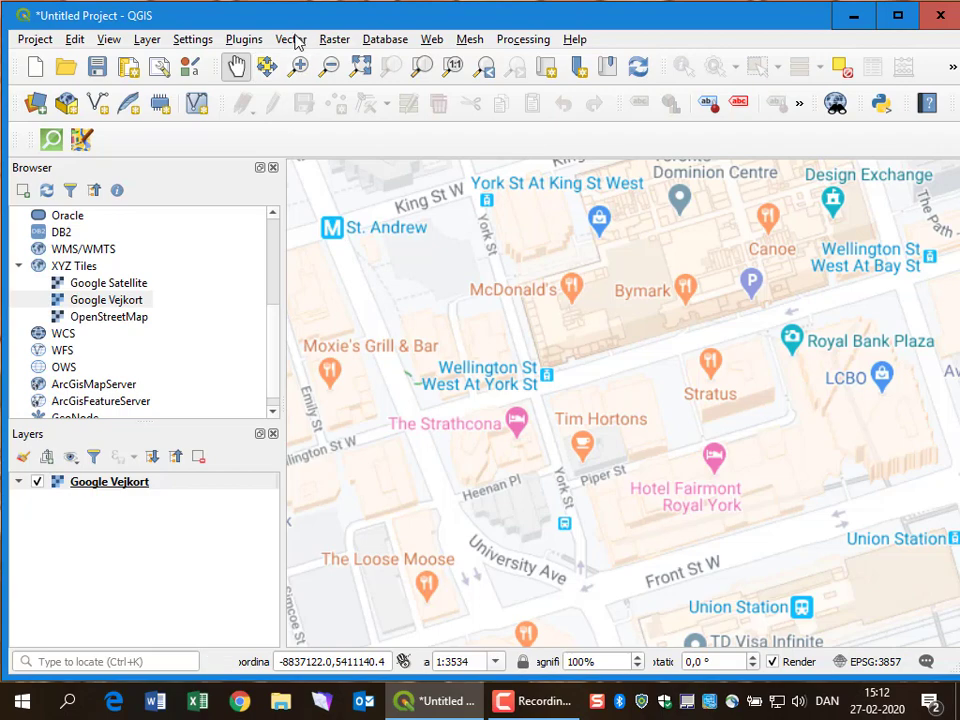
# - Start a QuickOSM query from the Vector menu limited to the current canvas extent
pyautogui.click(292, 40)
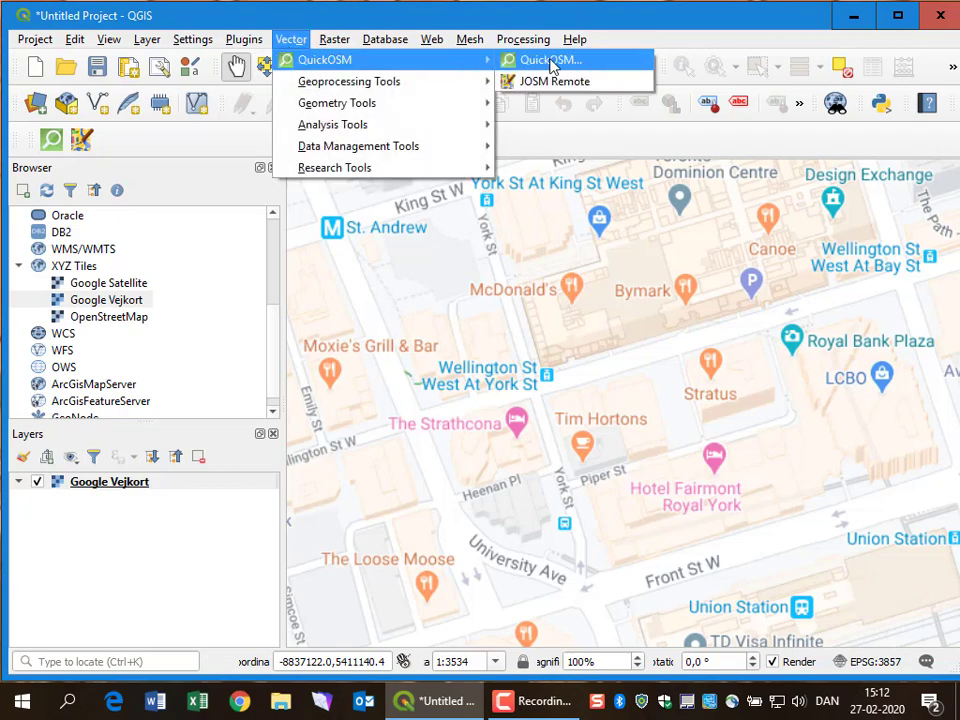
pyautogui.click(548, 60)
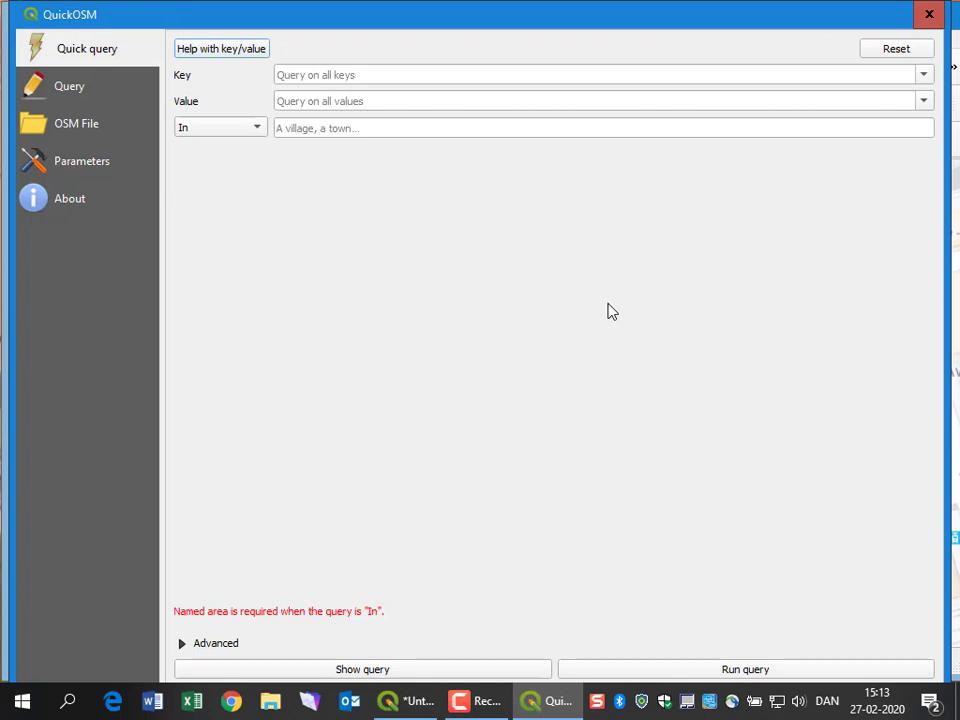
pyautogui.moveTo(628, 316)
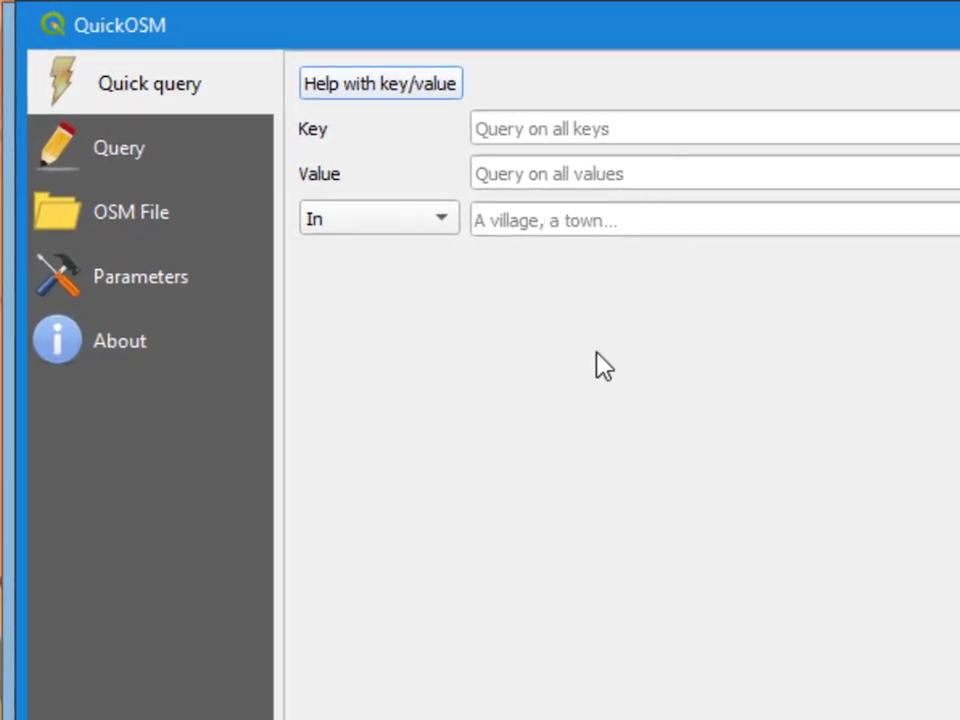
pyautogui.click(378, 218)
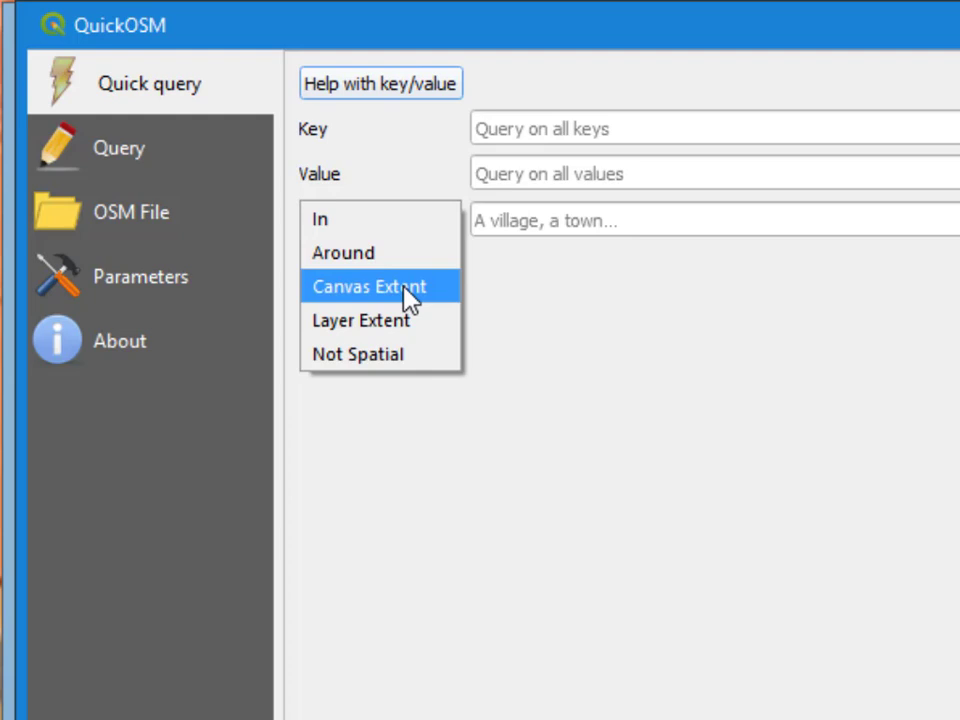
pyautogui.click(368, 286)
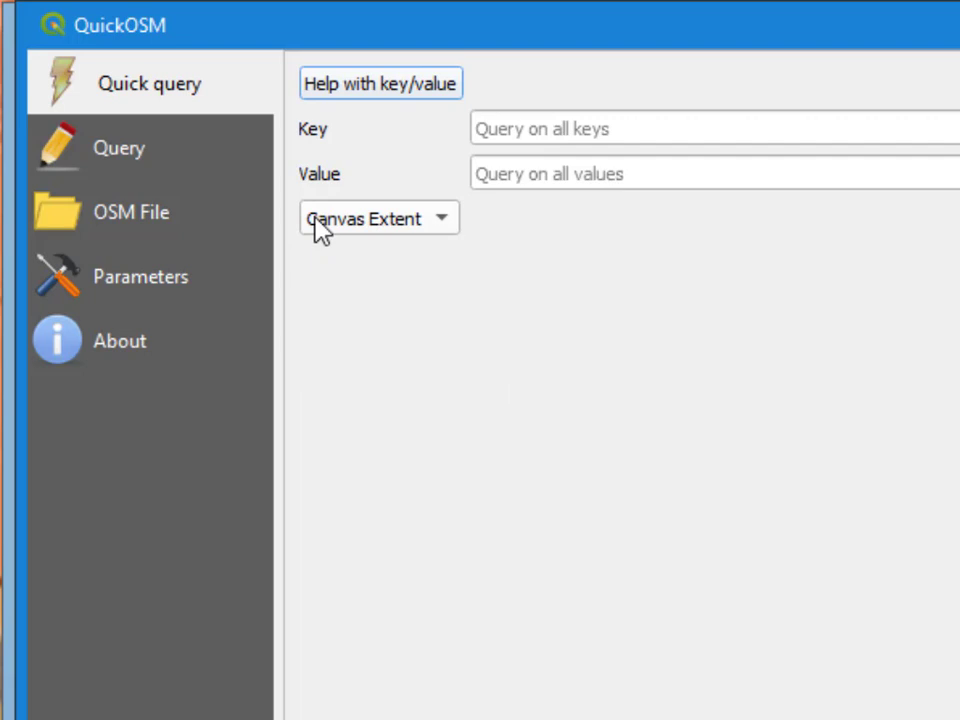
pyautogui.moveTo(918, 292)
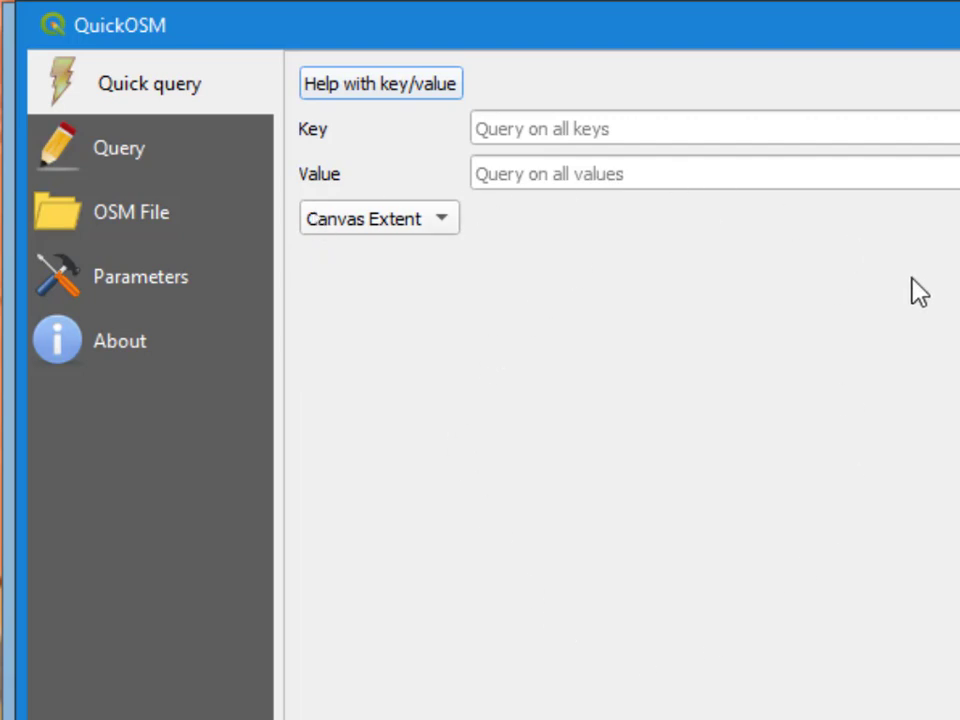
pyautogui.moveTo(838, 558)
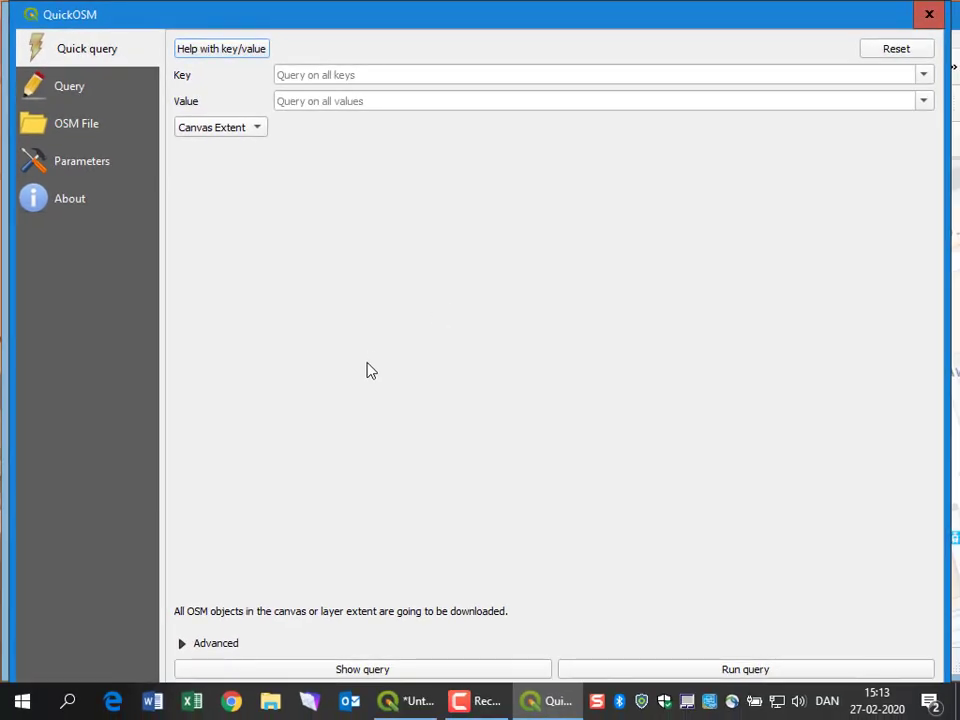
pyautogui.moveTo(716, 624)
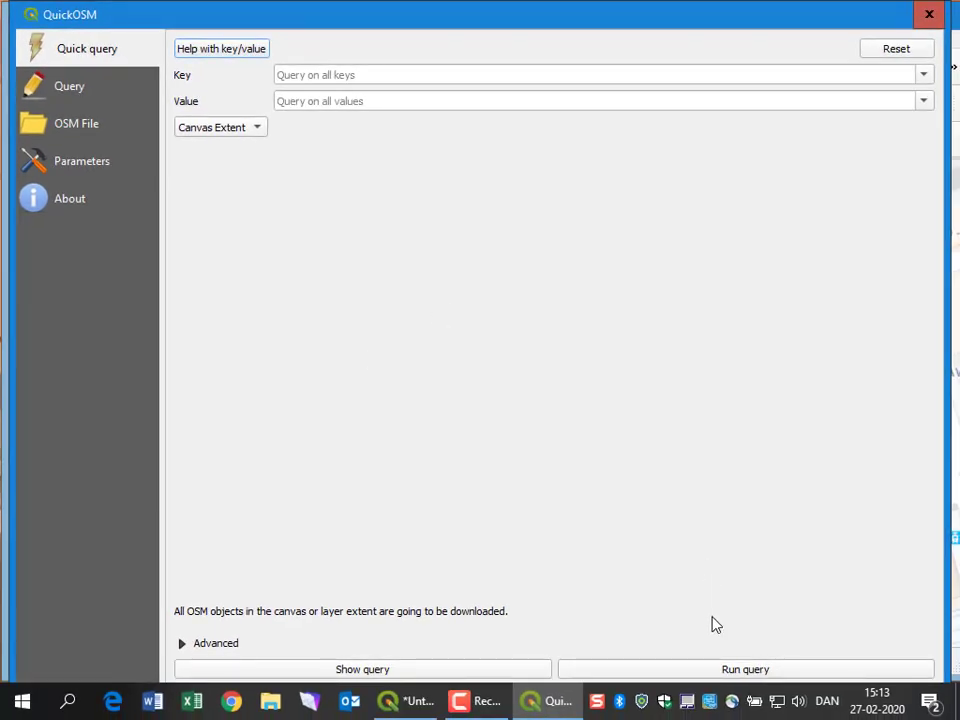
# - Run the query loading four allKeys layers, dismiss the success message and close QuickOSM
pyautogui.click(744, 668)
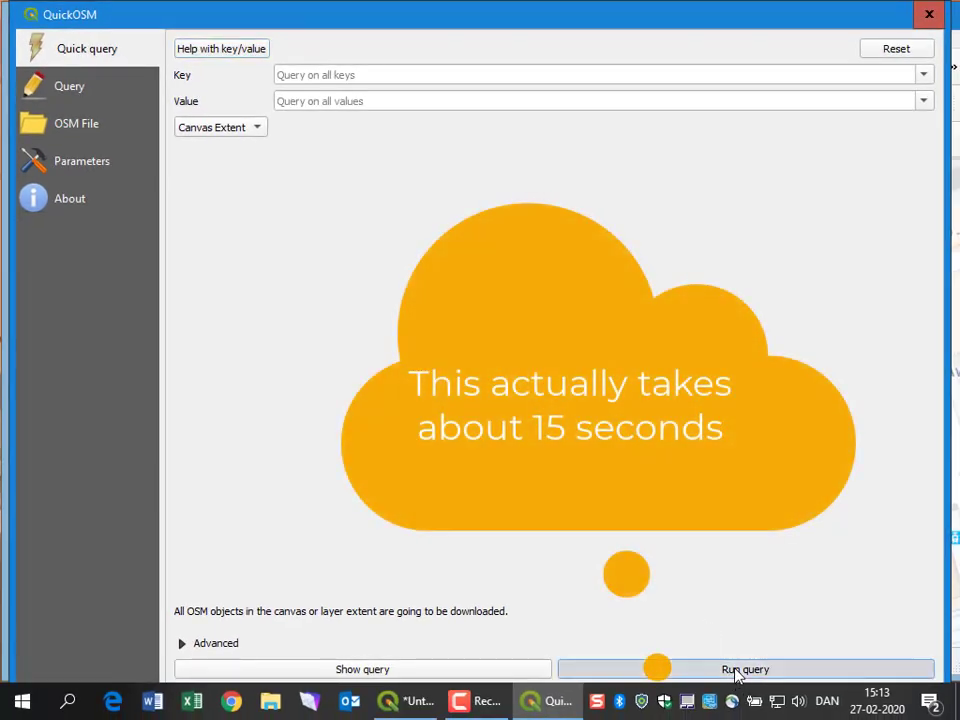
pyautogui.click(744, 668)
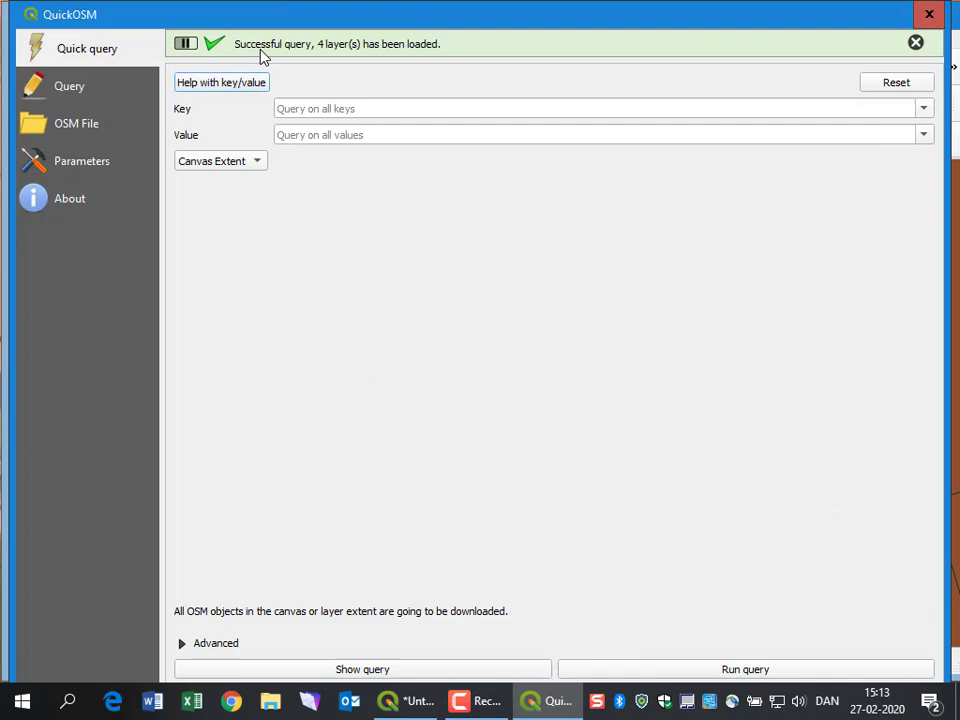
pyautogui.click(916, 42)
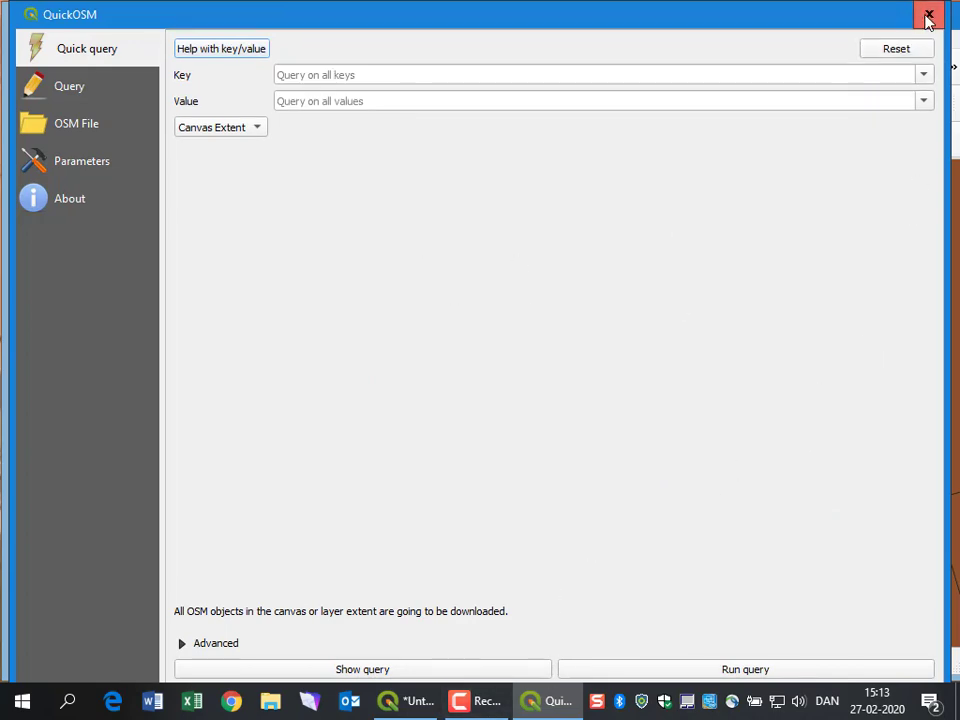
pyautogui.click(926, 16)
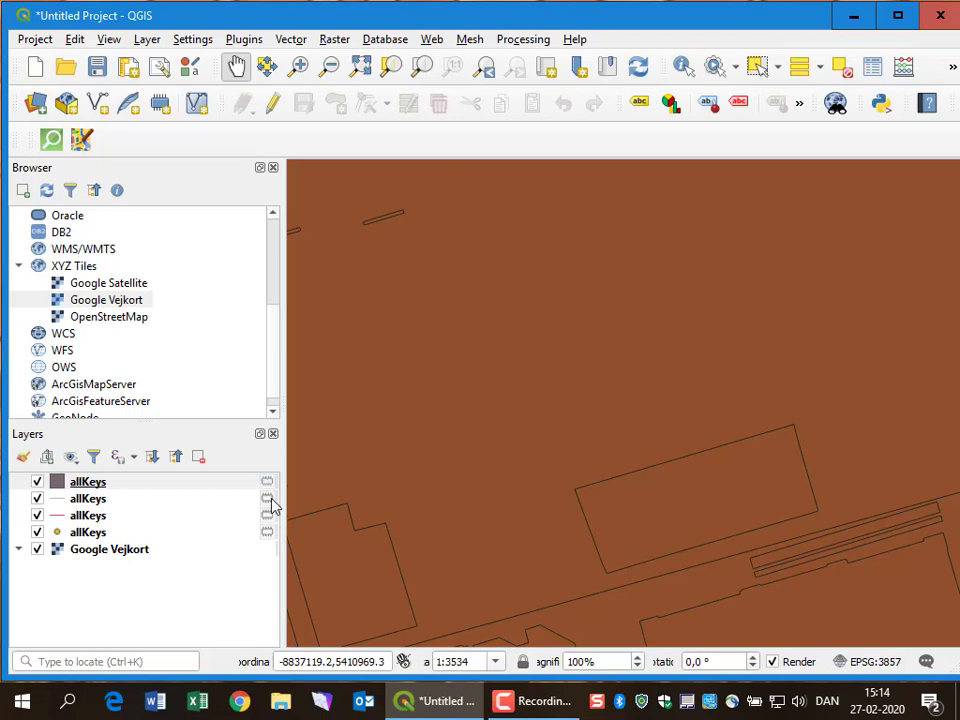
# - Hide the upper allKeys layers so only the OSM point layer shows over the road map
pyautogui.click(88, 480)
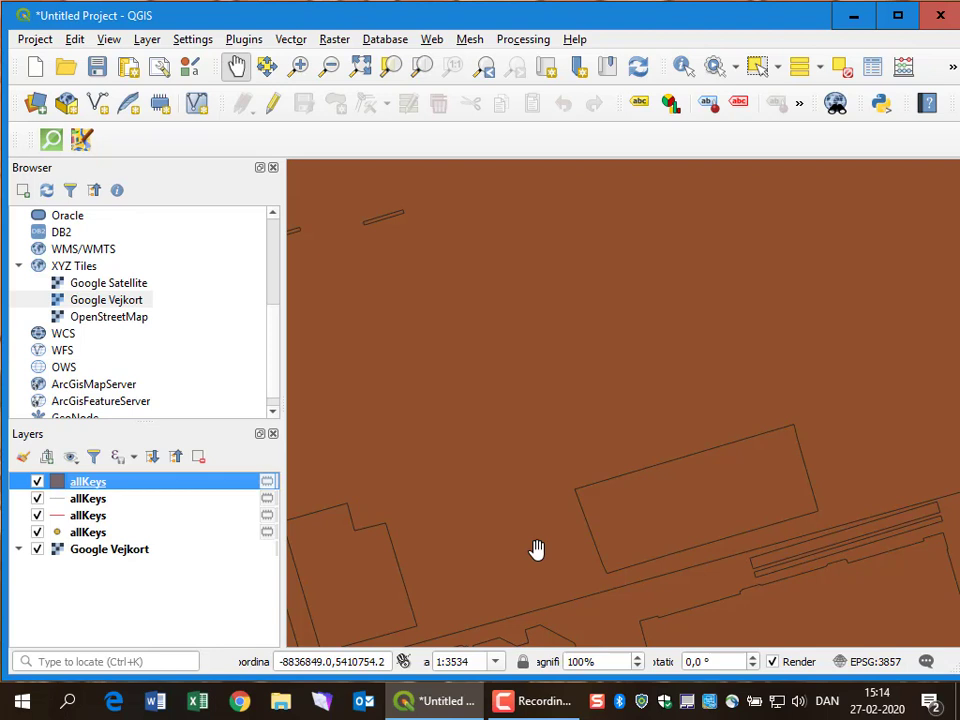
pyautogui.moveTo(600, 388)
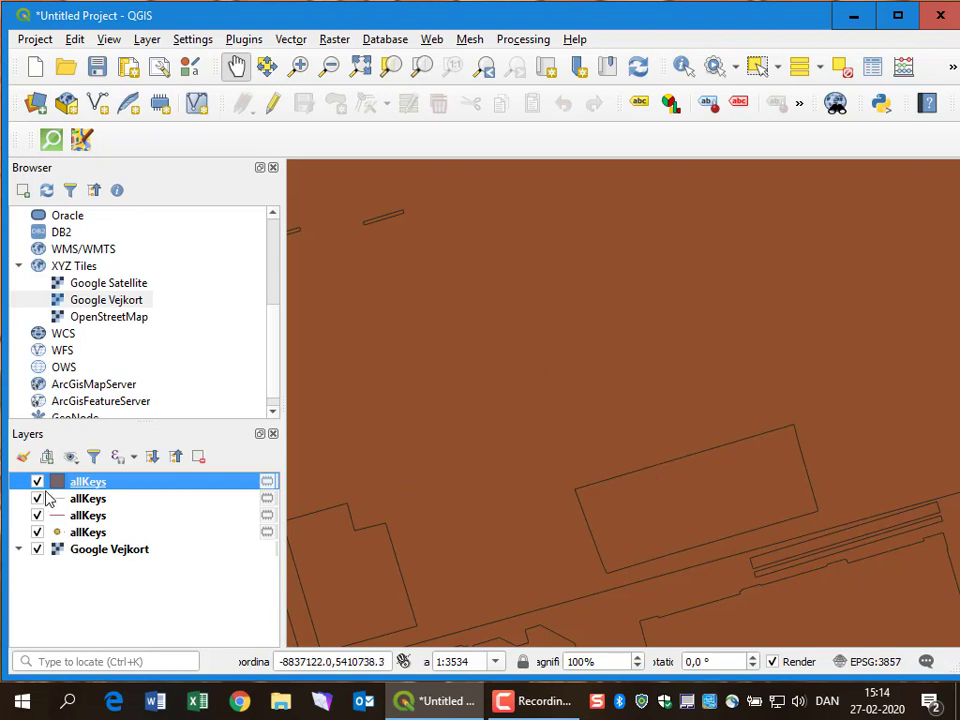
pyautogui.click(36, 480)
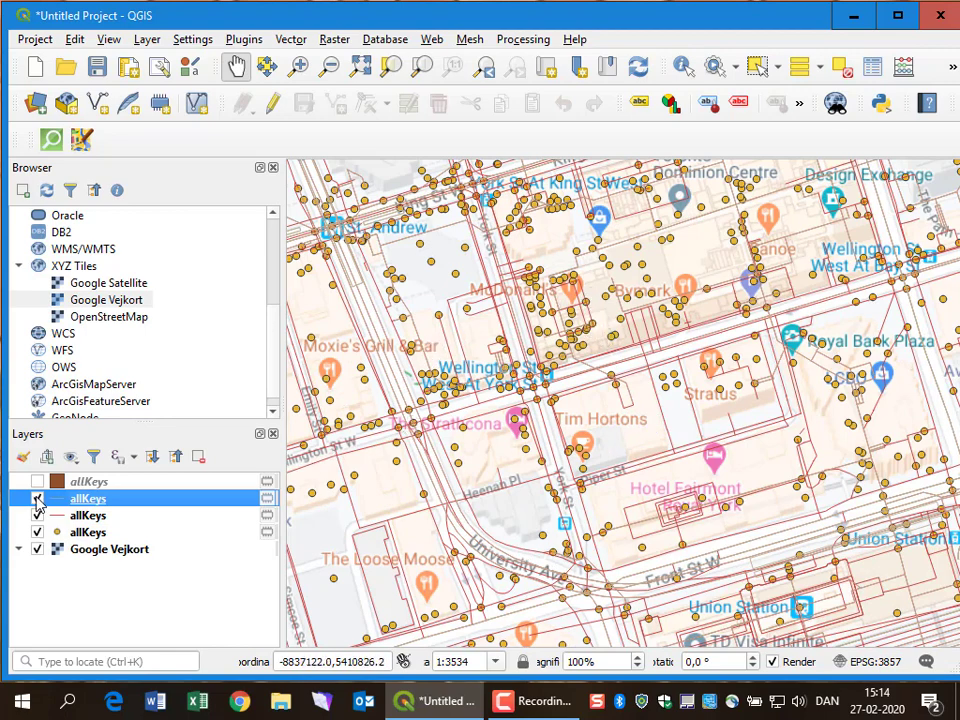
pyautogui.click(36, 498)
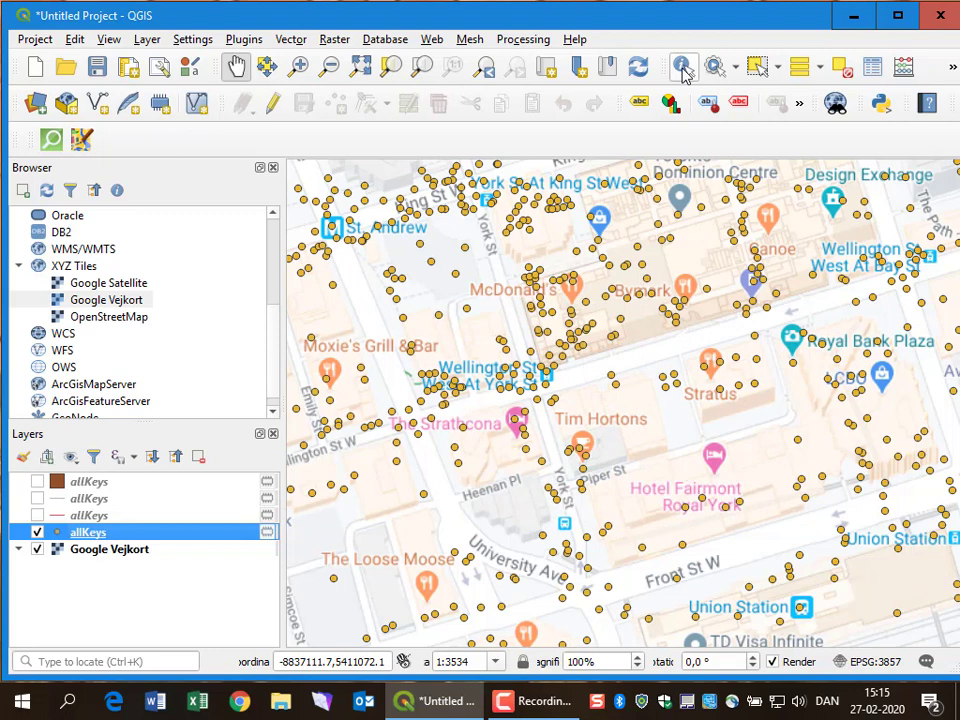
pyautogui.moveTo(684, 66)
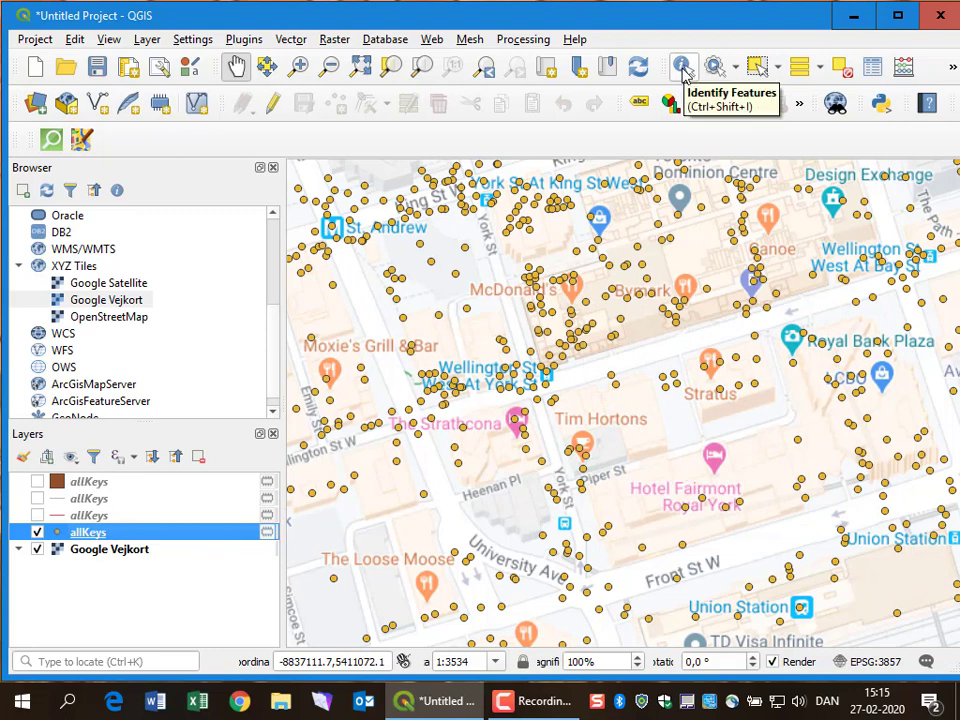
pyautogui.moveTo(656, 108)
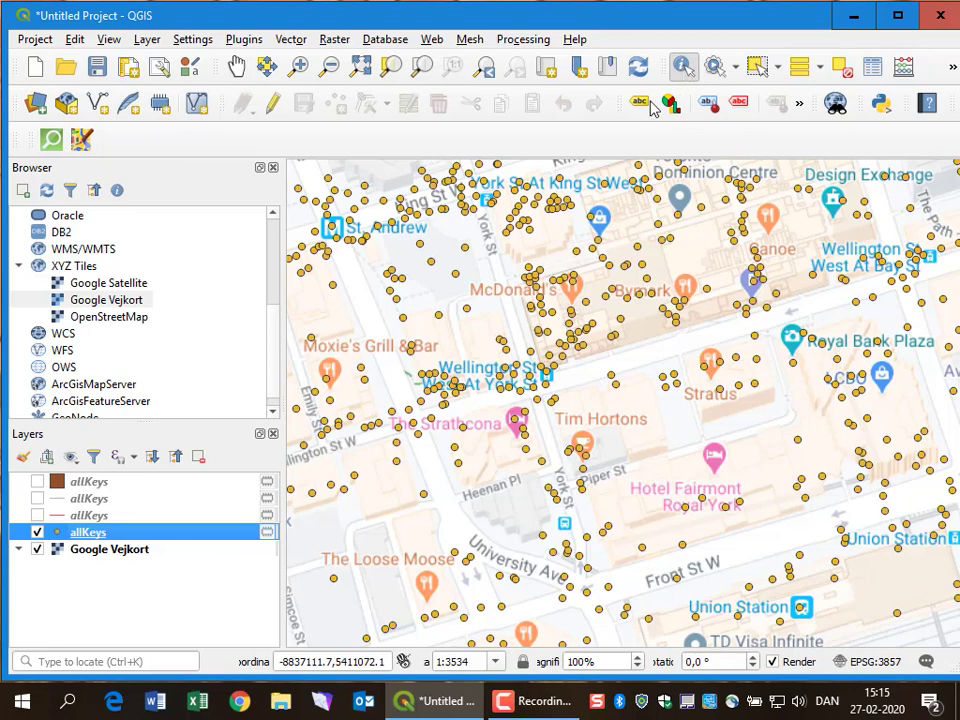
pyautogui.moveTo(524, 300)
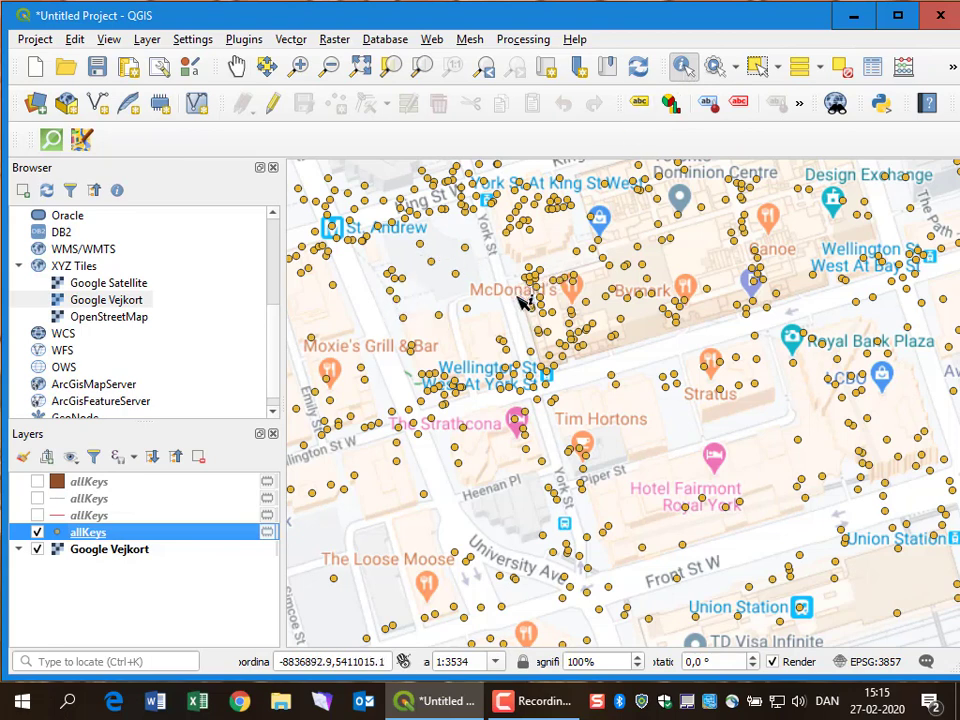
pyautogui.moveTo(720, 360)
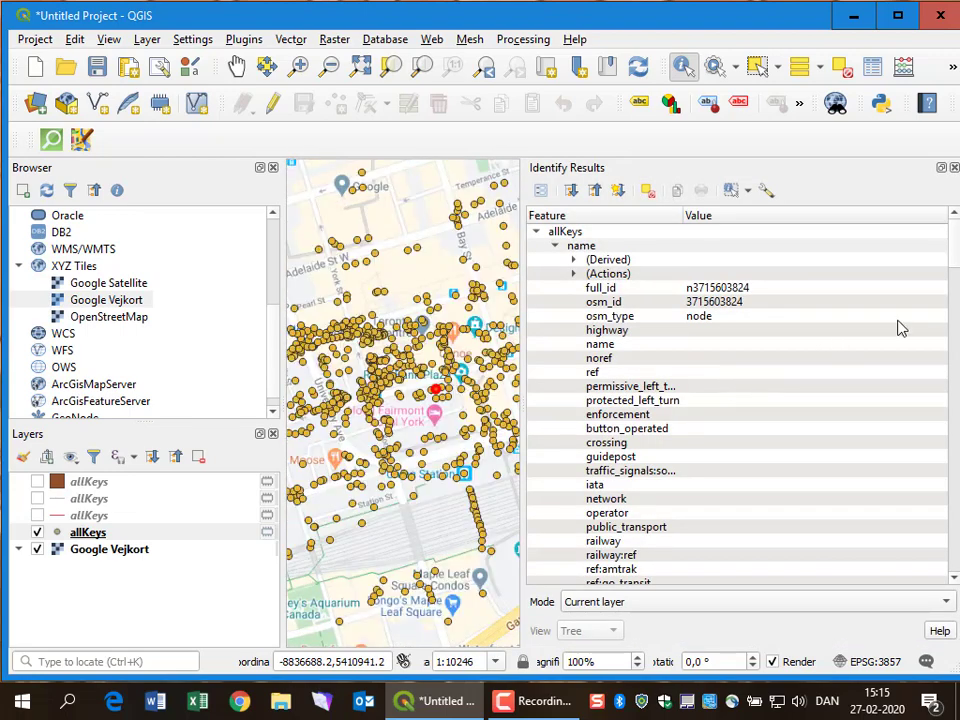
# - Identify the point beside the Tim Hortons label with the Identify Features tool
pyautogui.scroll(-3)
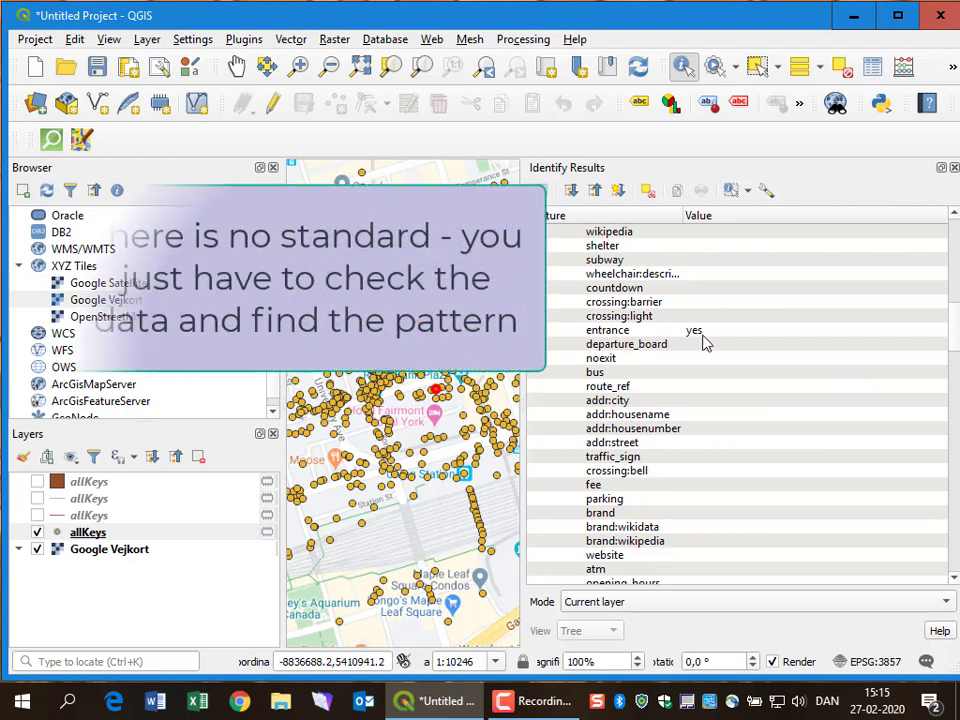
pyautogui.scroll(-3)
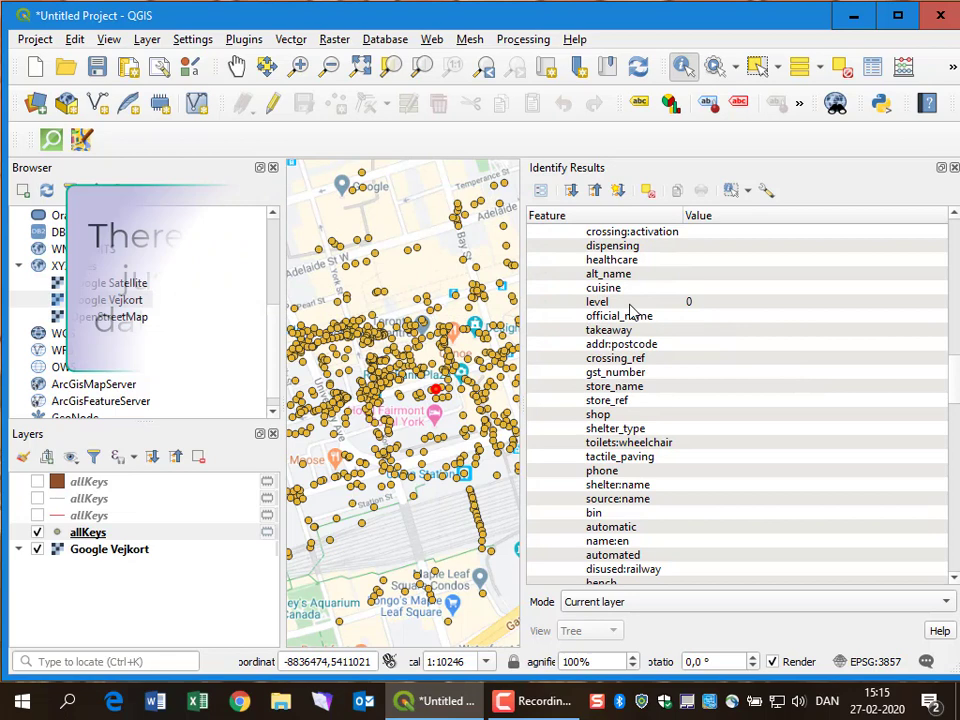
pyautogui.scroll(-3)
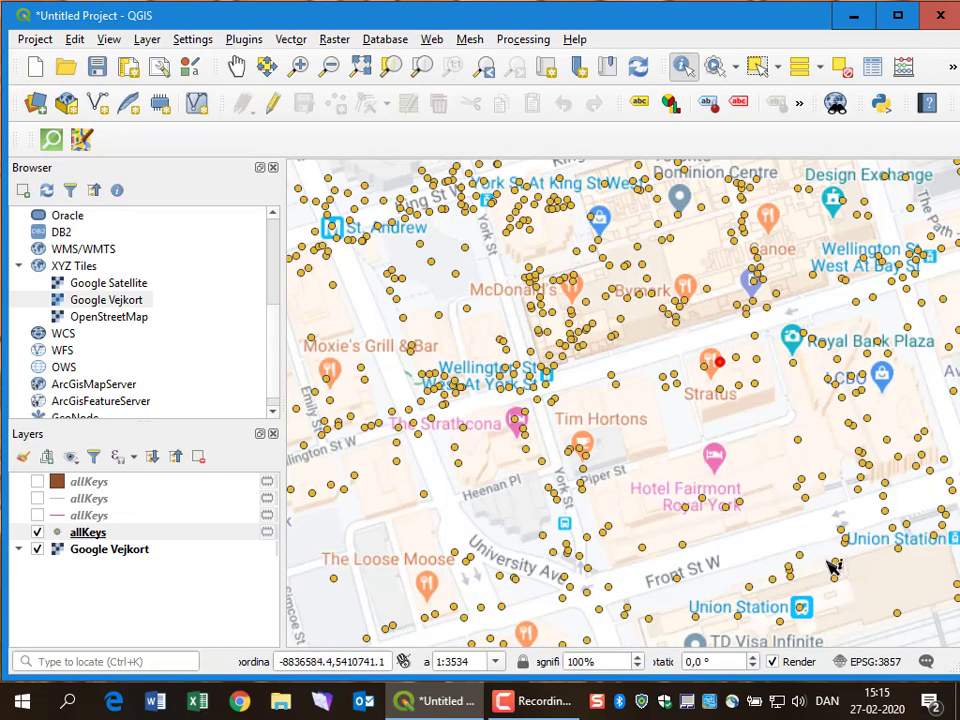
pyautogui.click(712, 362)
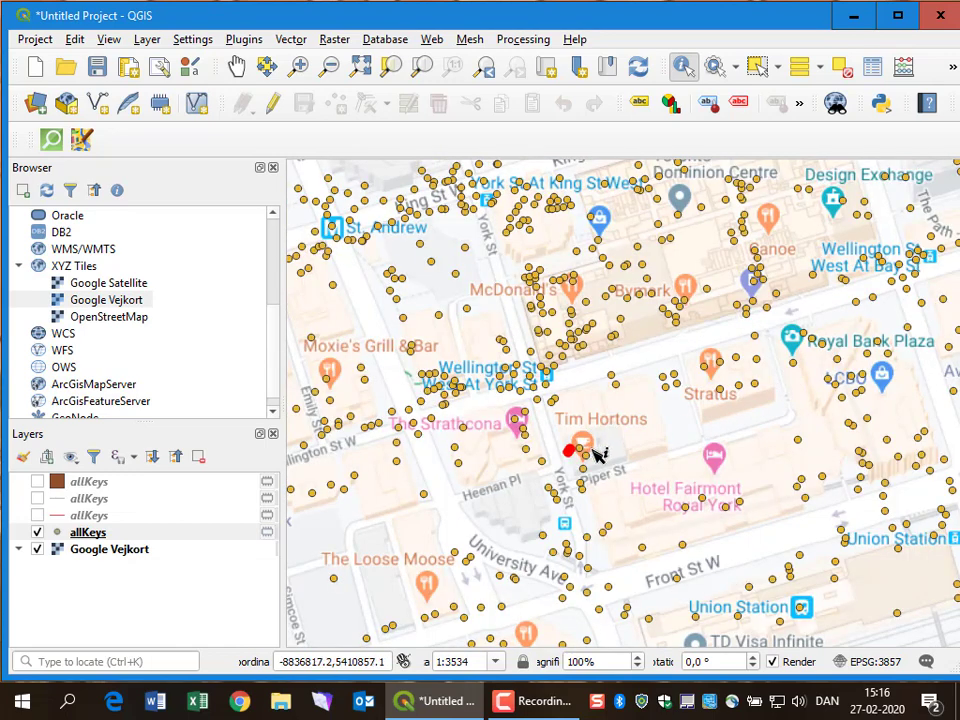
pyautogui.click(570, 450)
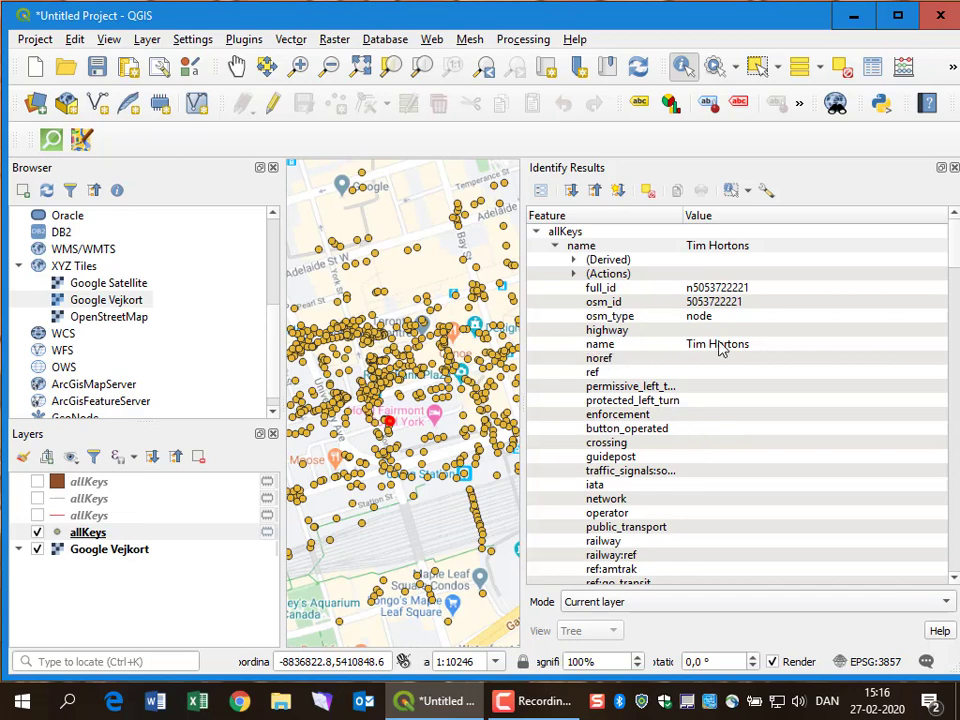
# - Scroll through the Tim Hortons attributes showing brand, York Street address and coffee_shop cuisine
pyautogui.scroll(-3)
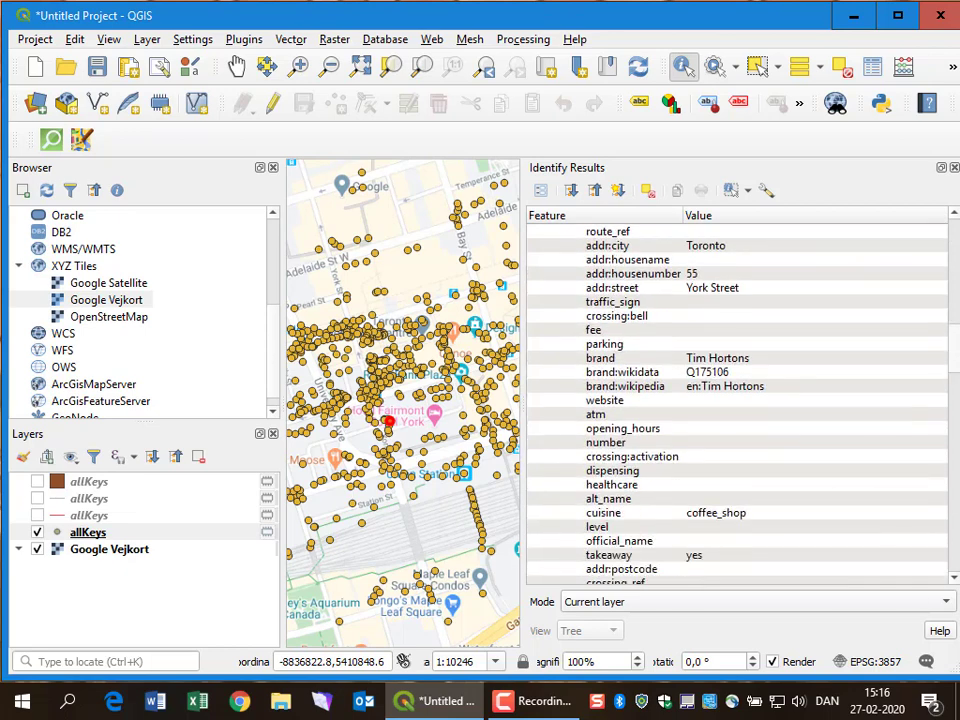
pyautogui.scroll(-3)
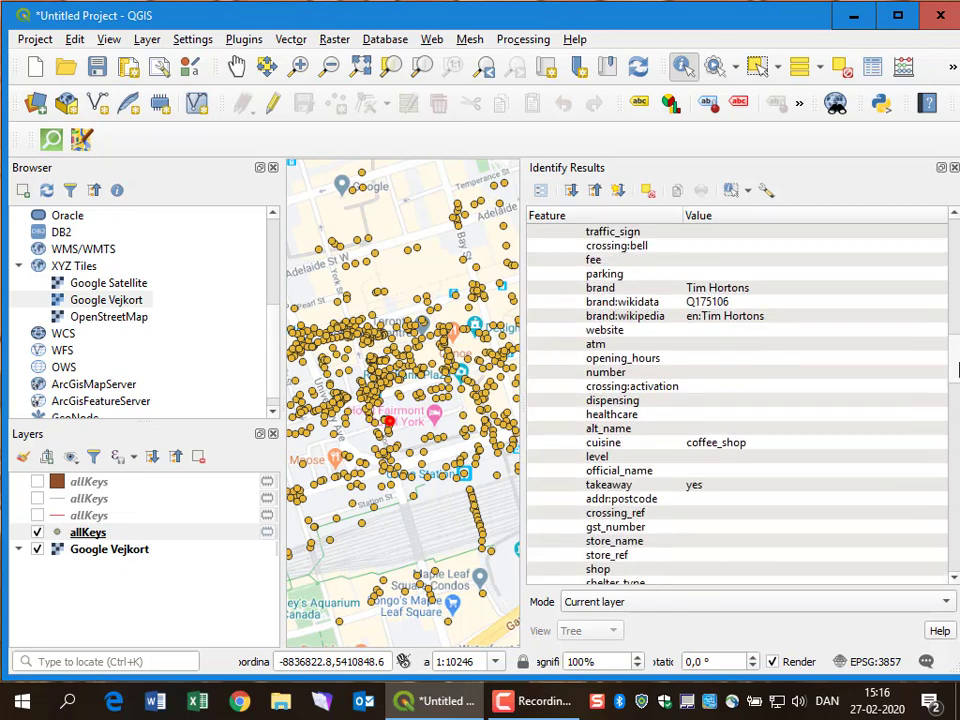
pyautogui.scroll(-3)
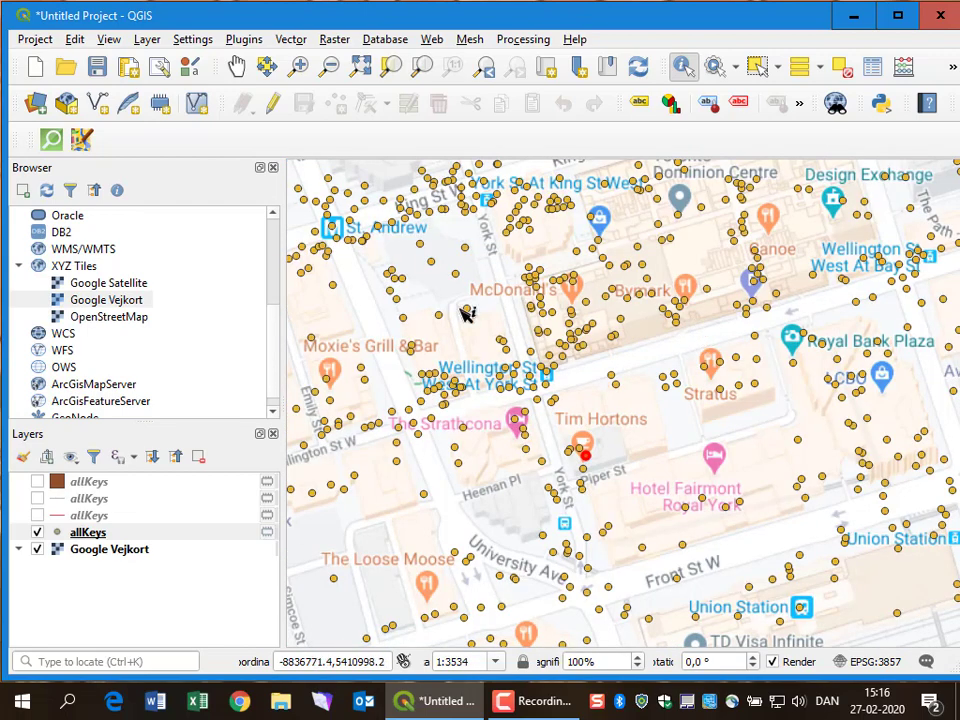
pyautogui.moveTo(184, 332)
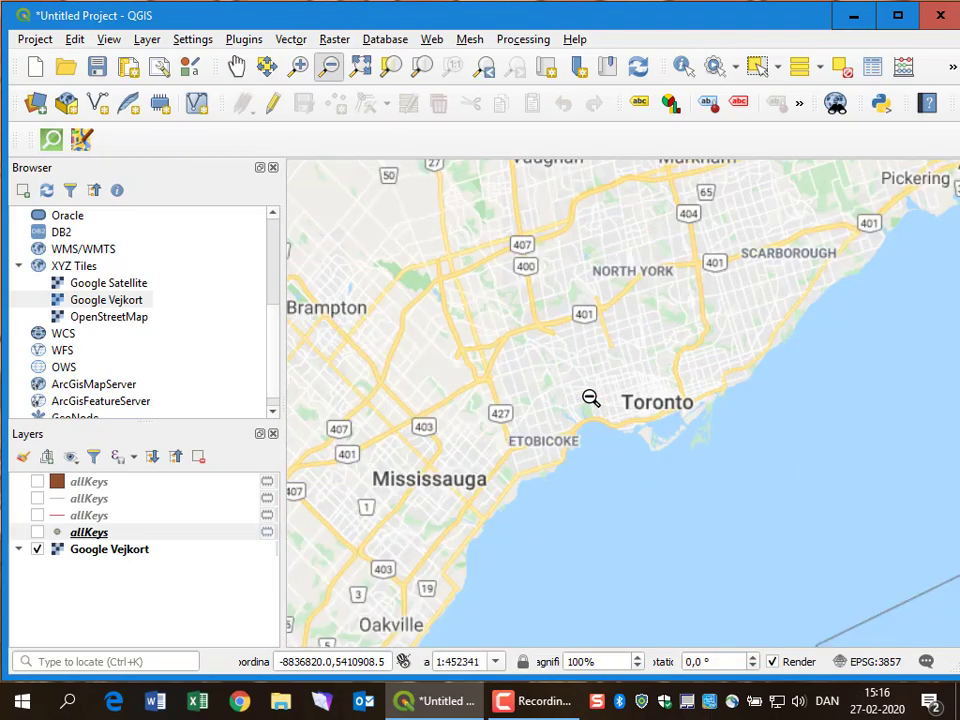
# - Zoom out and pan to show the Toronto region around western Lake Ontario
pyautogui.scroll(-3)
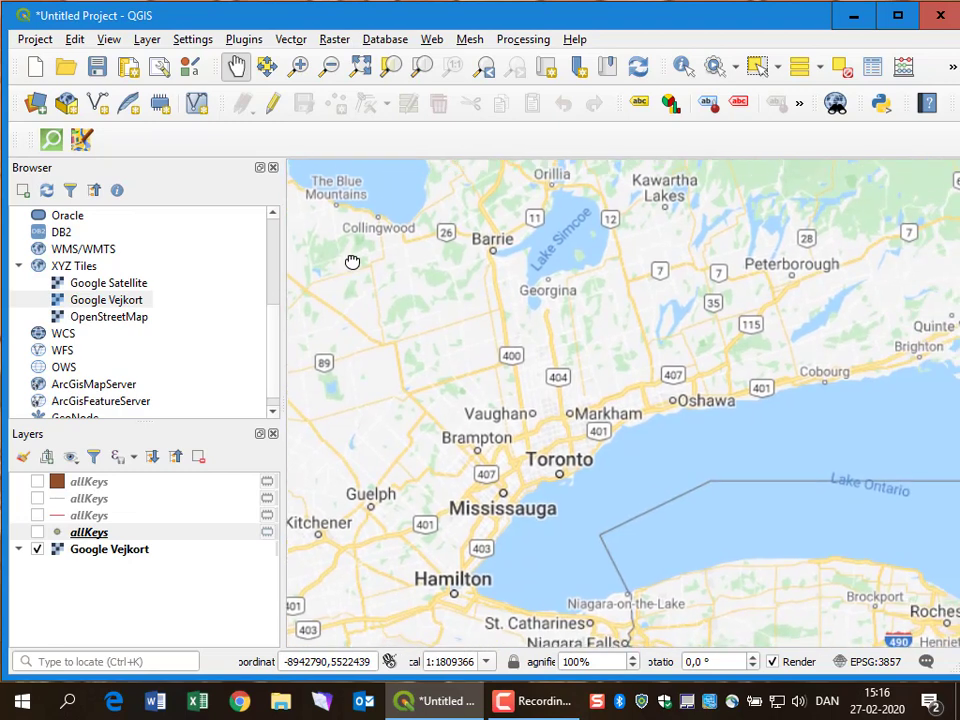
pyautogui.moveTo(352, 262); pyautogui.dragTo(424, 336)
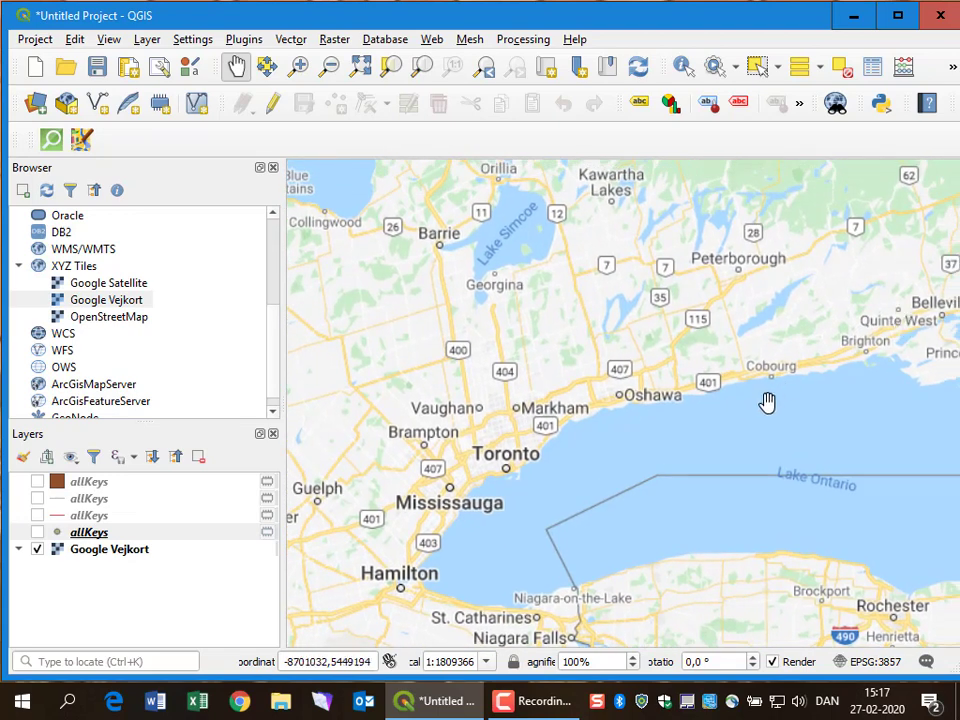
pyautogui.moveTo(768, 400); pyautogui.dragTo(784, 448)
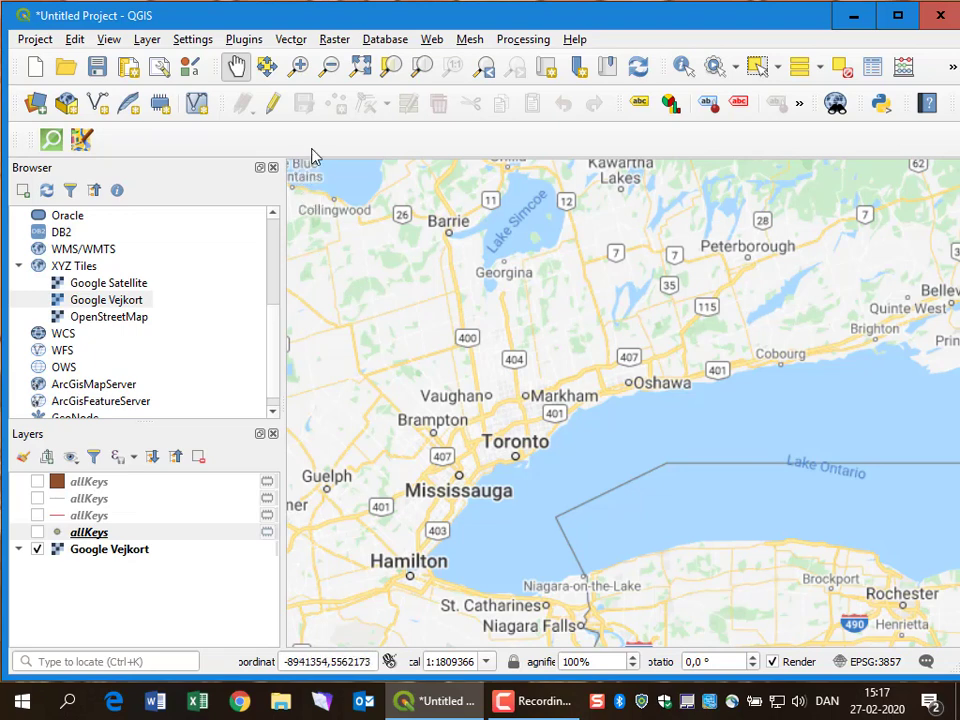
# - Start a QuickOSM quick query with key 'name' and value 'Tim Hortons'
pyautogui.click(290, 40)
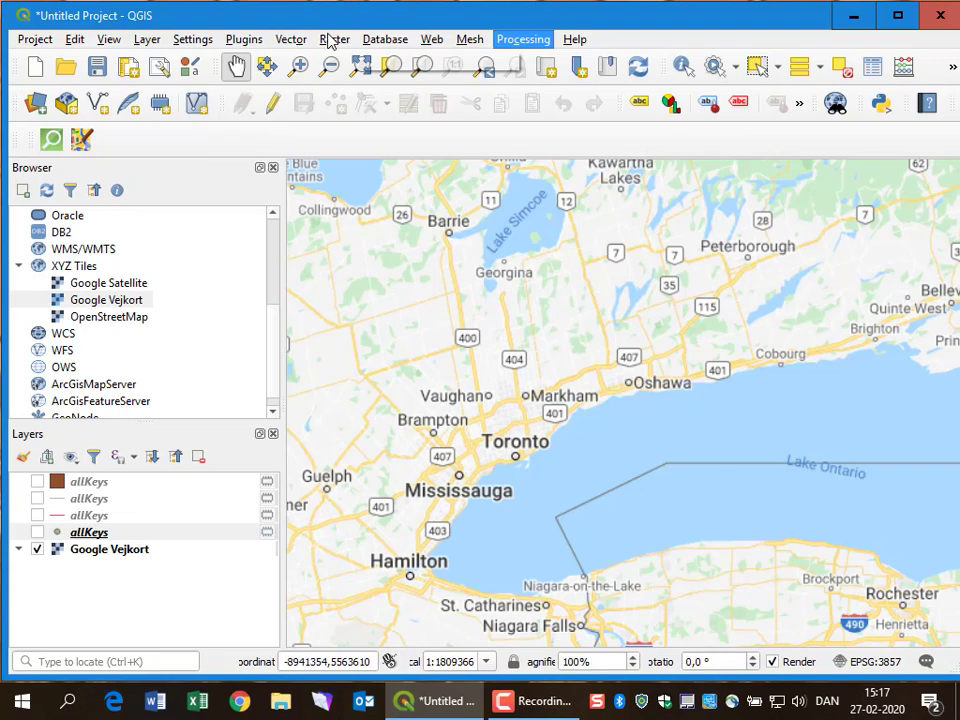
pyautogui.click(290, 40)
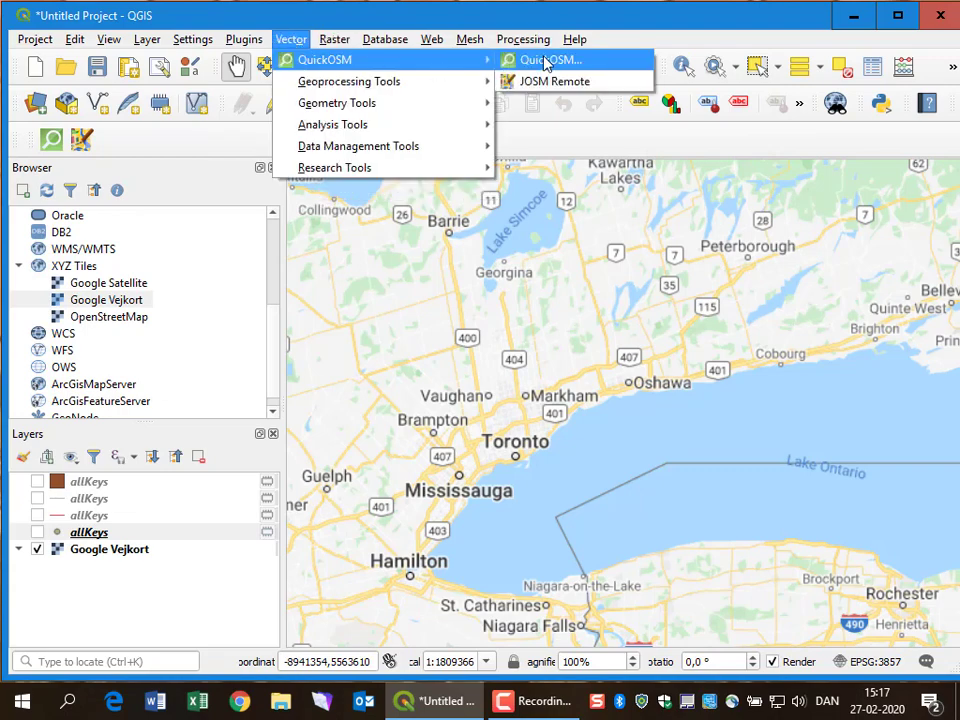
pyautogui.click(552, 60)
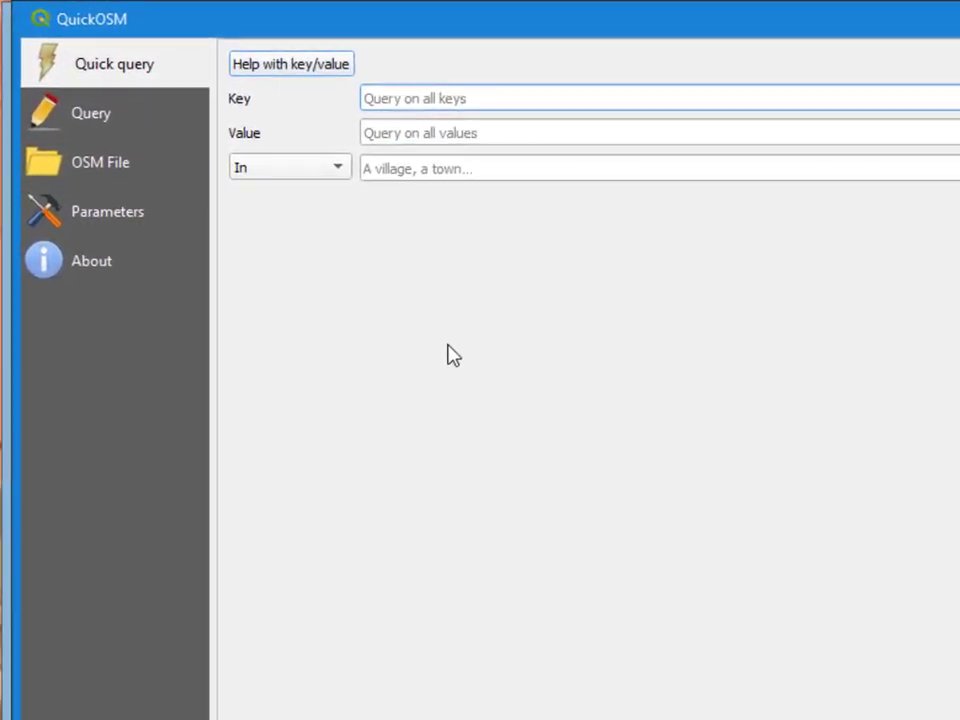
pyautogui.write('name')
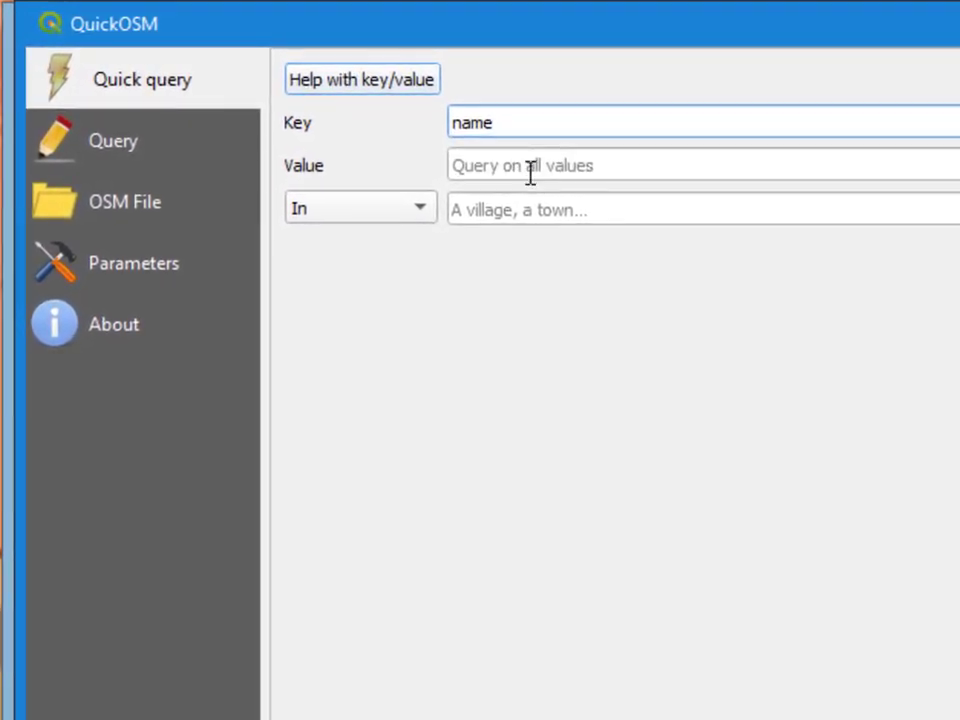
pyautogui.write('Tim')
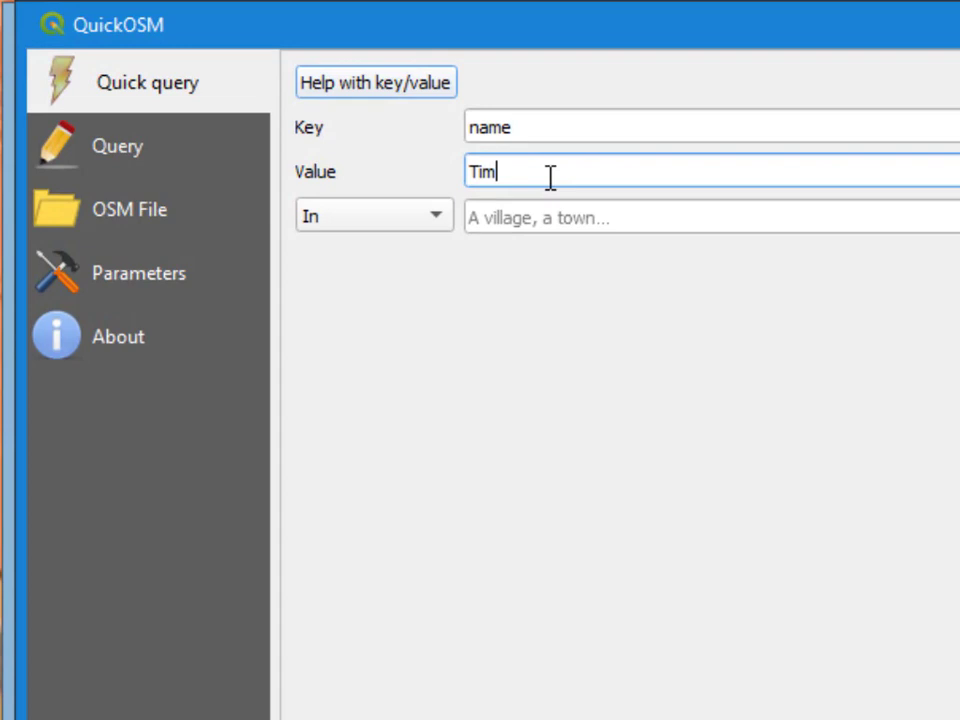
pyautogui.write('Hort')
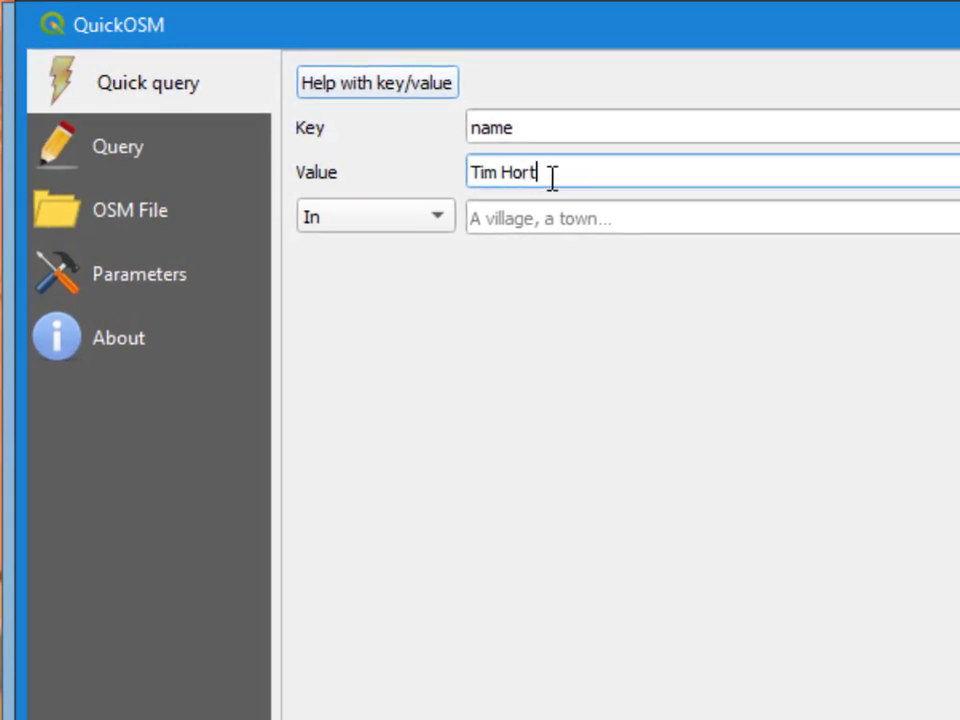
pyautogui.write('ons')
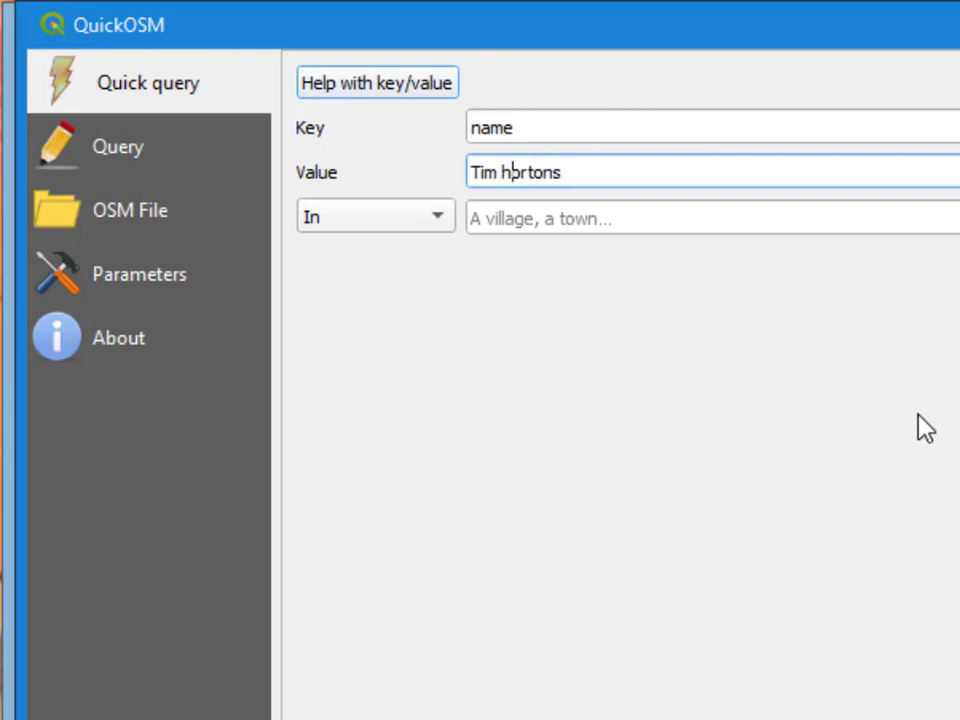
pyautogui.moveTo(460, 184)
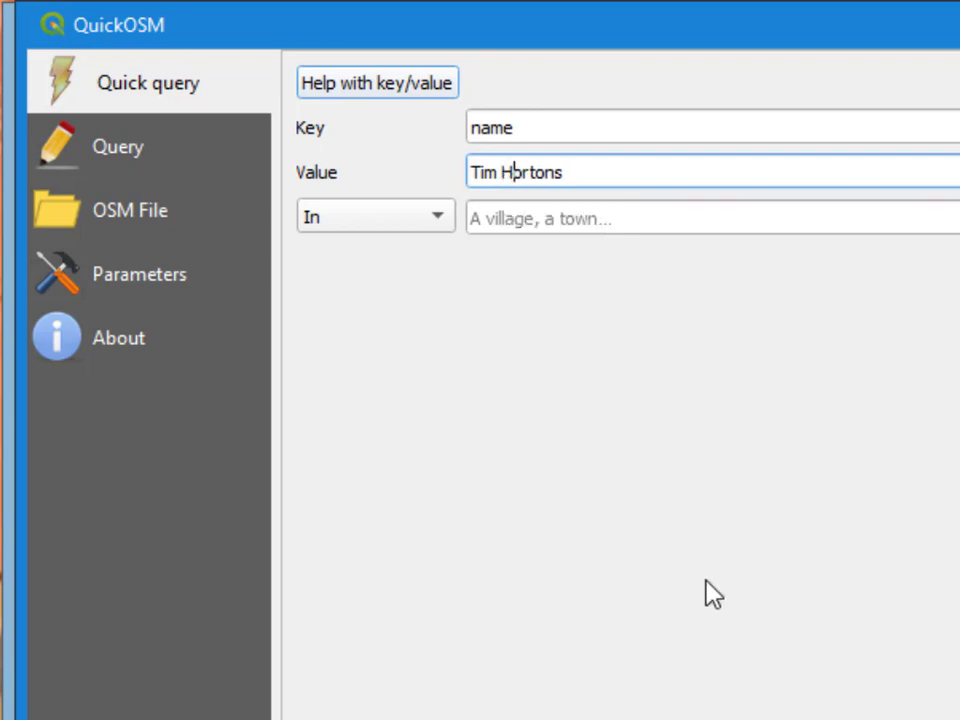
# - Limit the Tim Hortons query to the current canvas extent
pyautogui.click(376, 216)
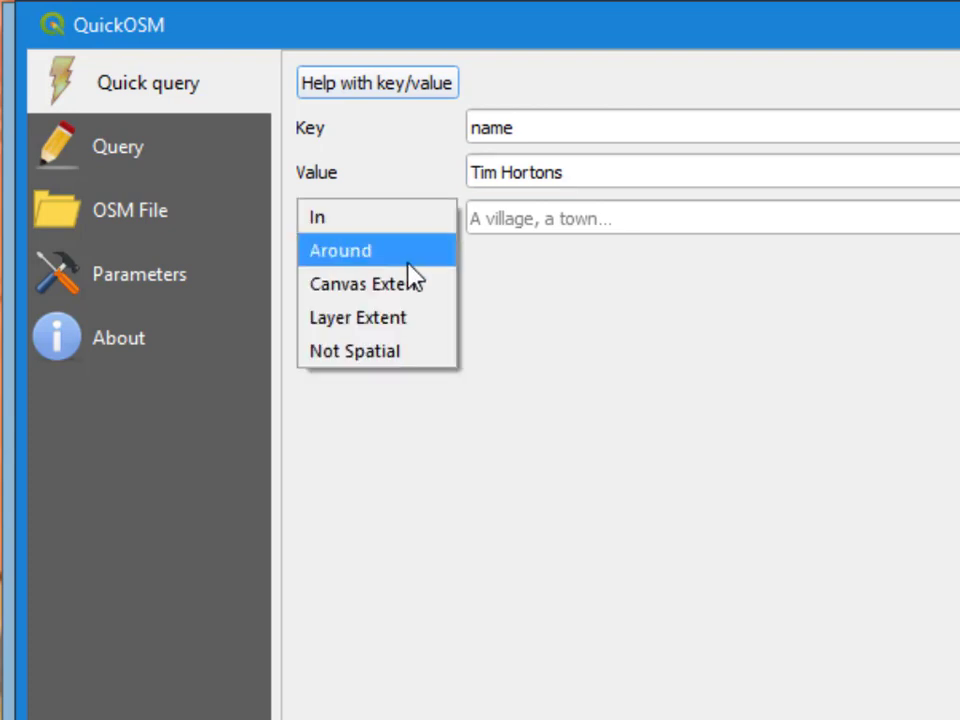
pyautogui.moveTo(366, 284)
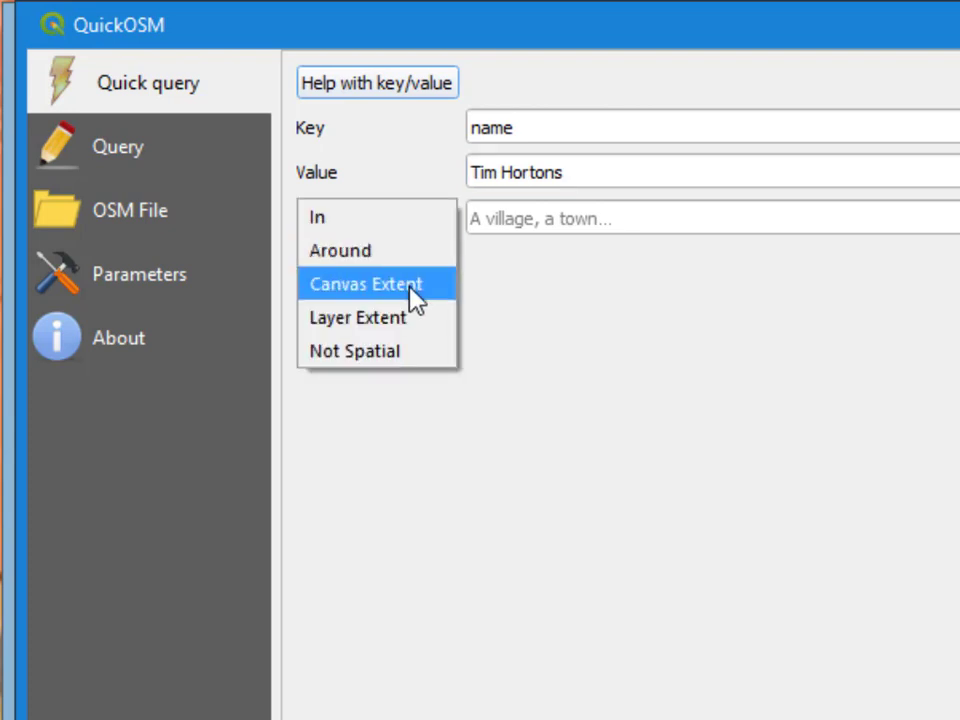
pyautogui.click(368, 284)
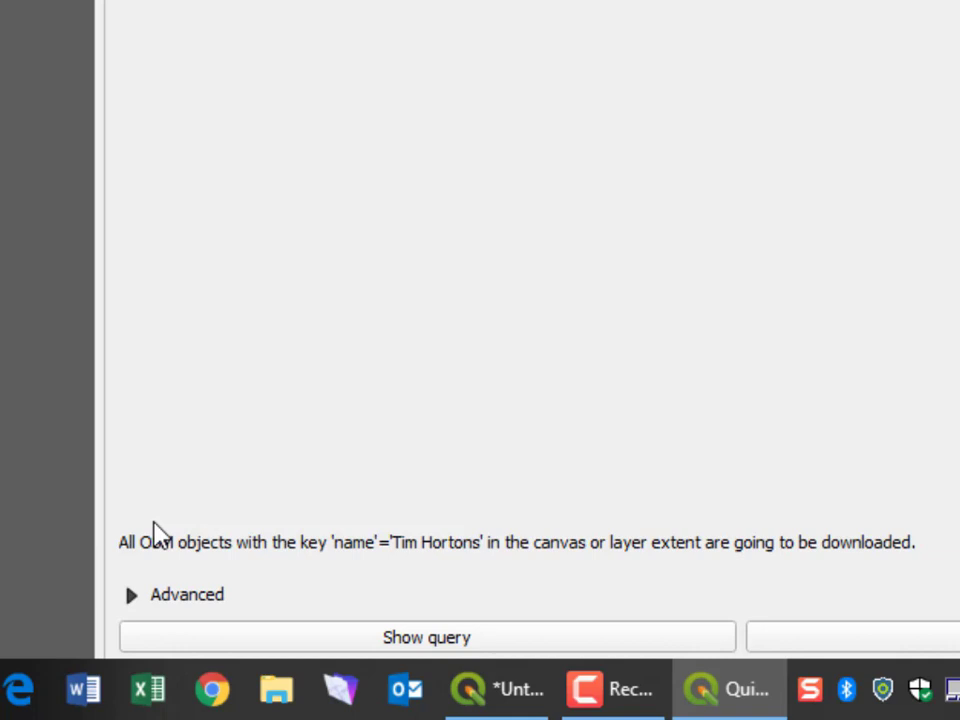
# - Restrict the query to node points in Advanced, run it to load one layer, and close QuickOSM
pyautogui.click(132, 594)
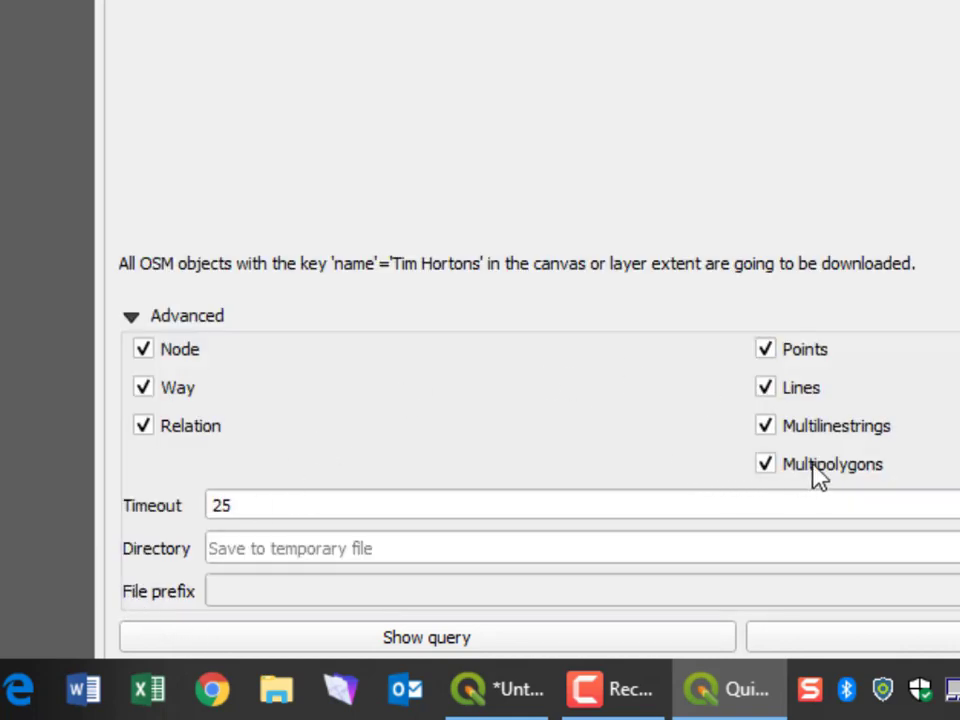
pyautogui.click(766, 464)
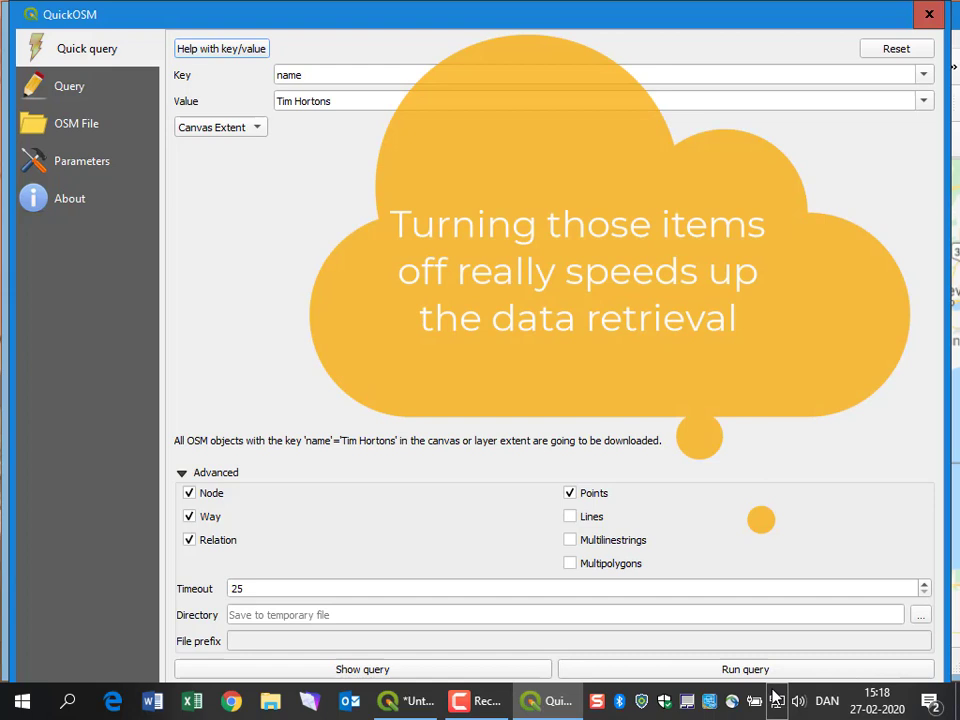
pyautogui.click(744, 668)
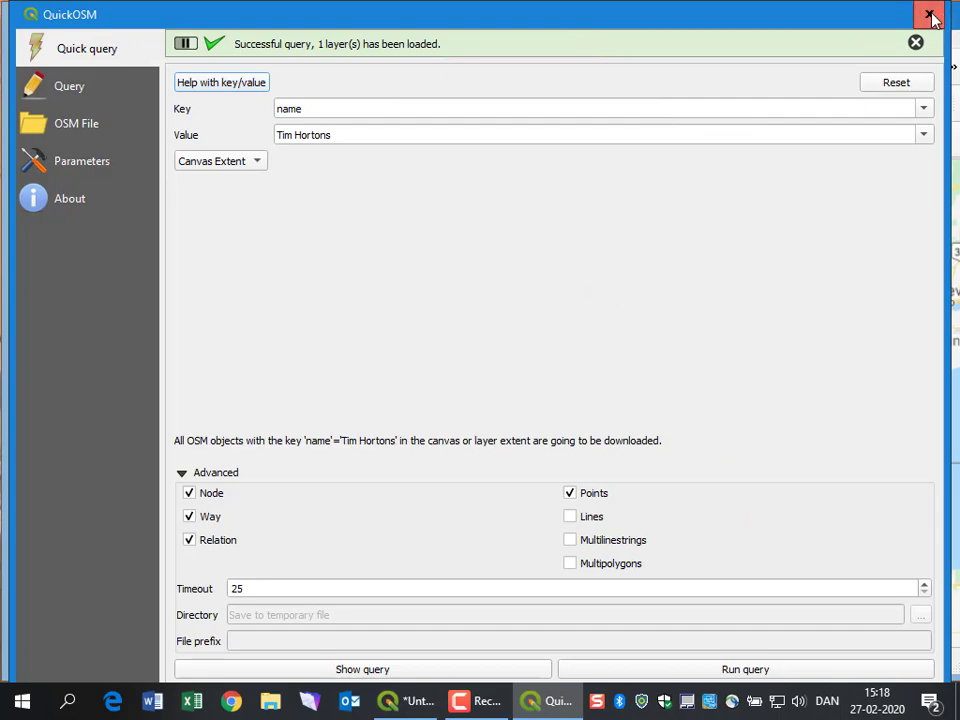
pyautogui.click(930, 14)
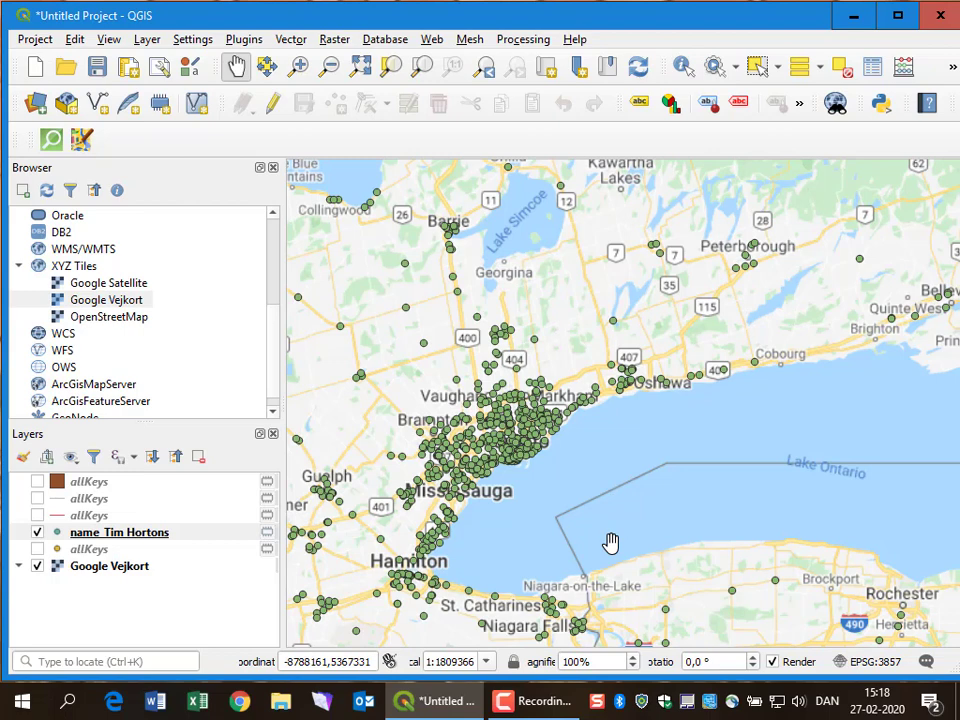
pyautogui.moveTo(618, 132)
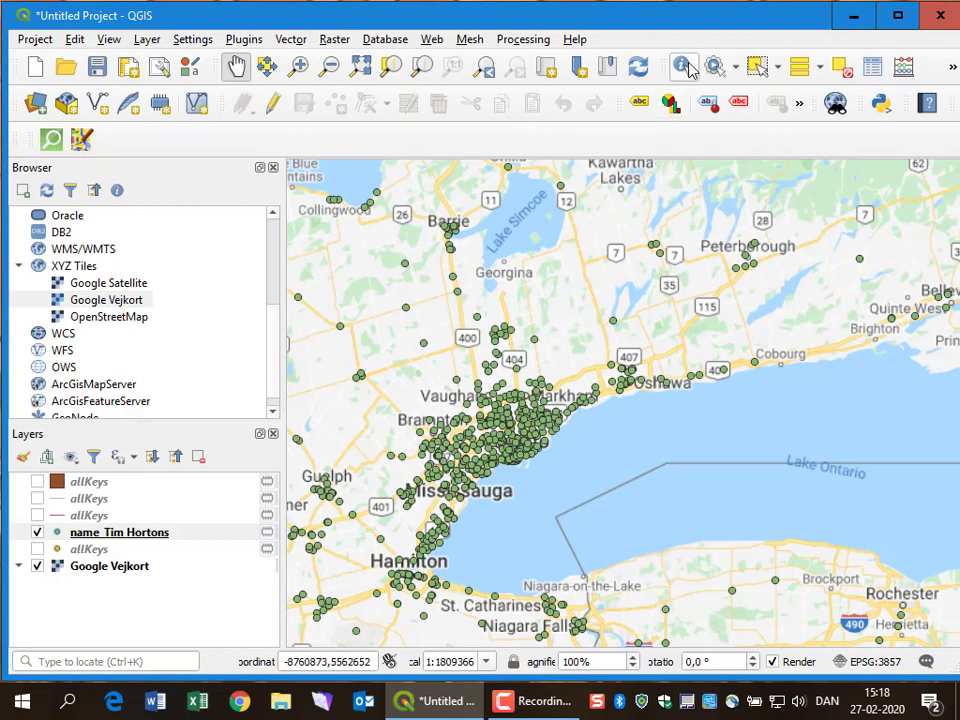
# - Identify several Tim Hortons points near Niagara, Lindsay and Mississauga to view their attributes
pyautogui.click(120, 532)
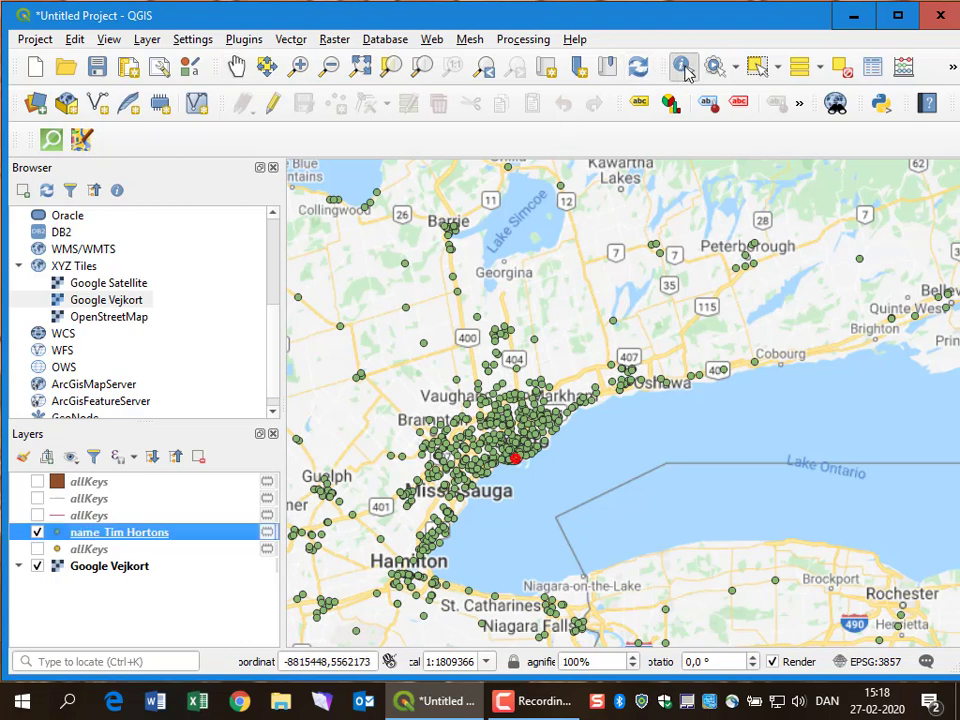
pyautogui.moveTo(564, 190)
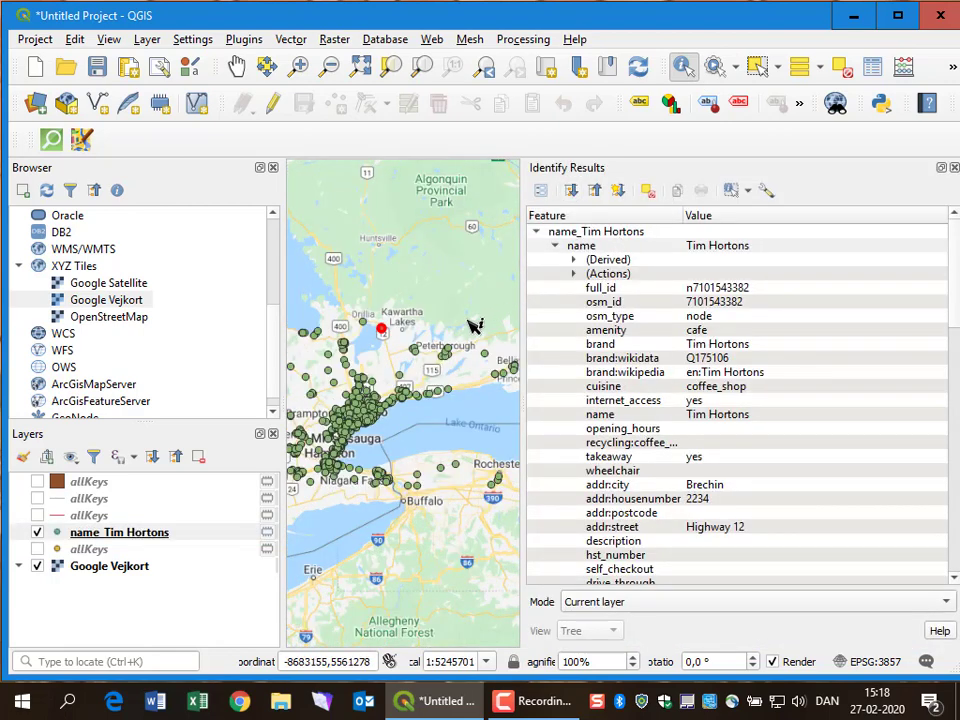
pyautogui.moveTo(440, 462)
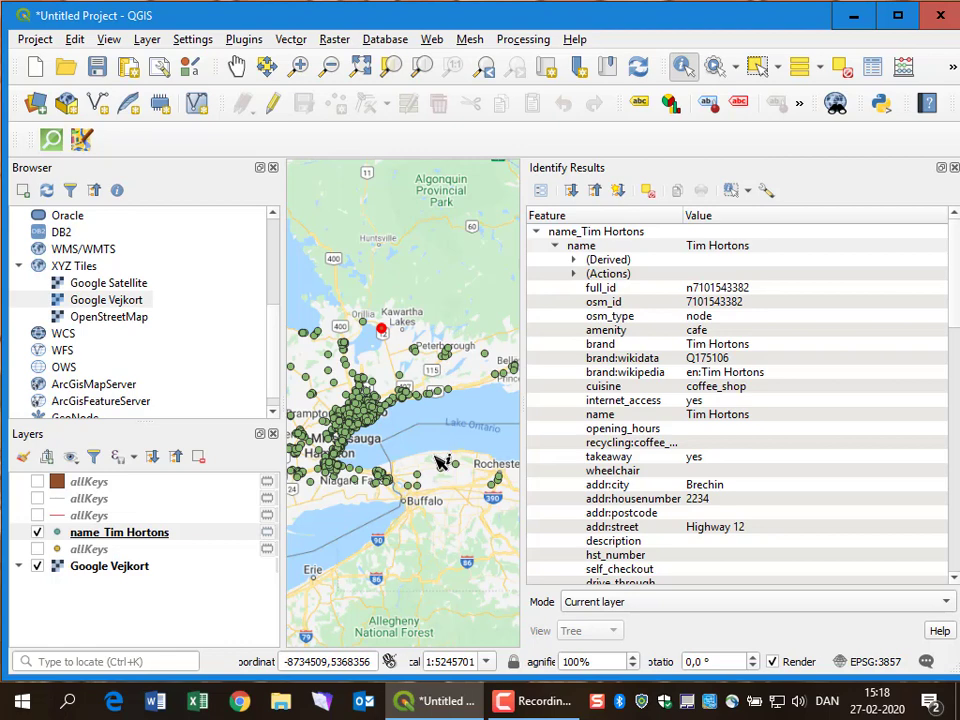
pyautogui.moveTo(400, 496)
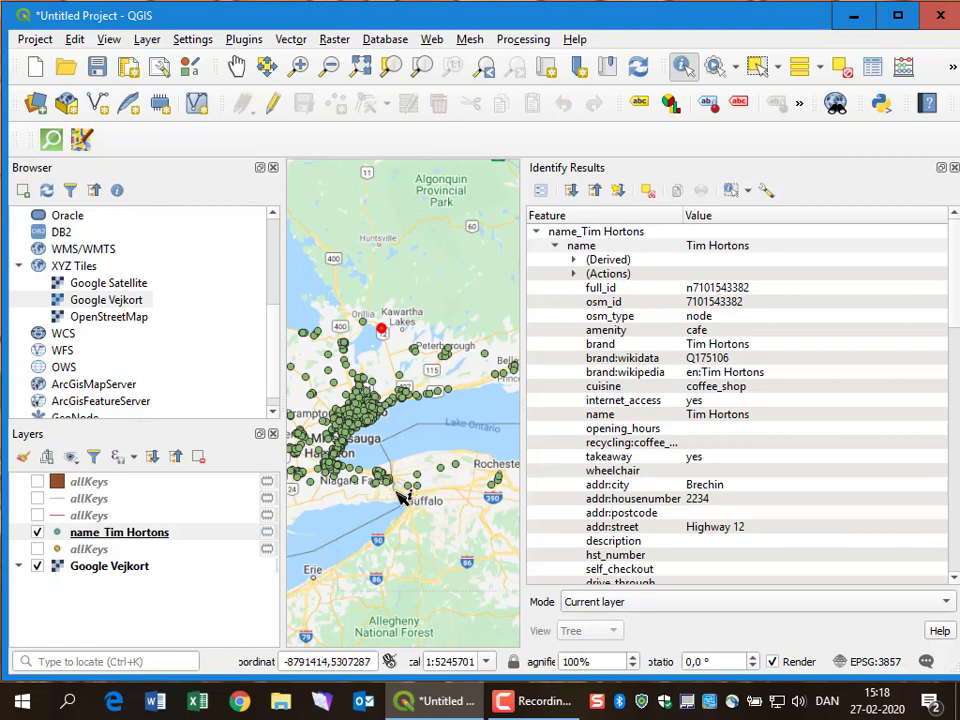
pyautogui.click(378, 488)
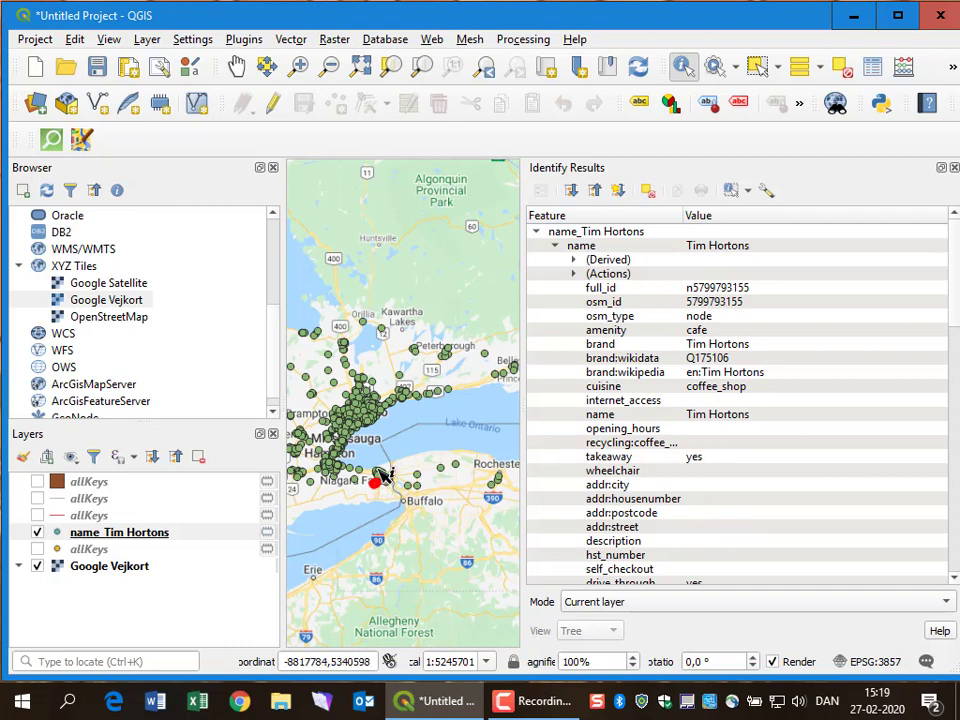
pyautogui.moveTo(420, 352)
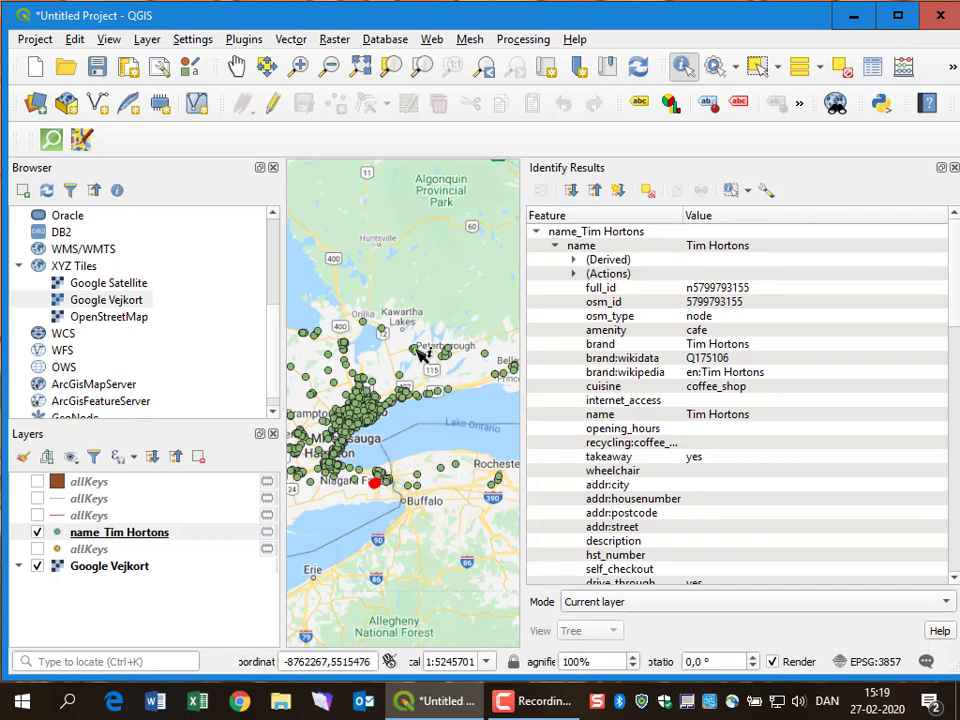
pyautogui.click(416, 350)
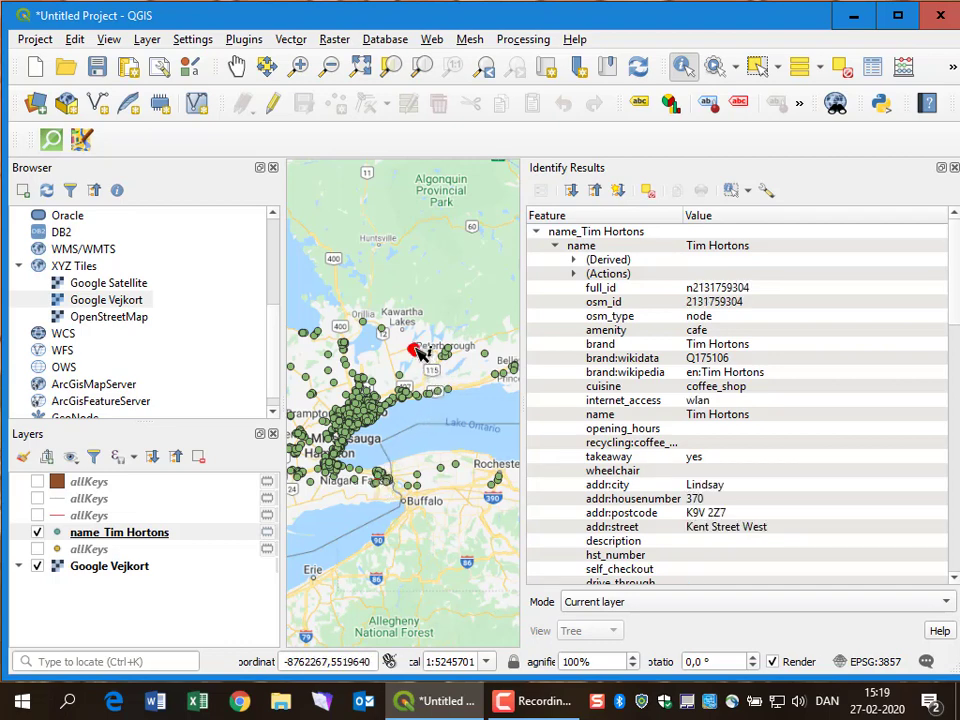
pyautogui.moveTo(520, 370)
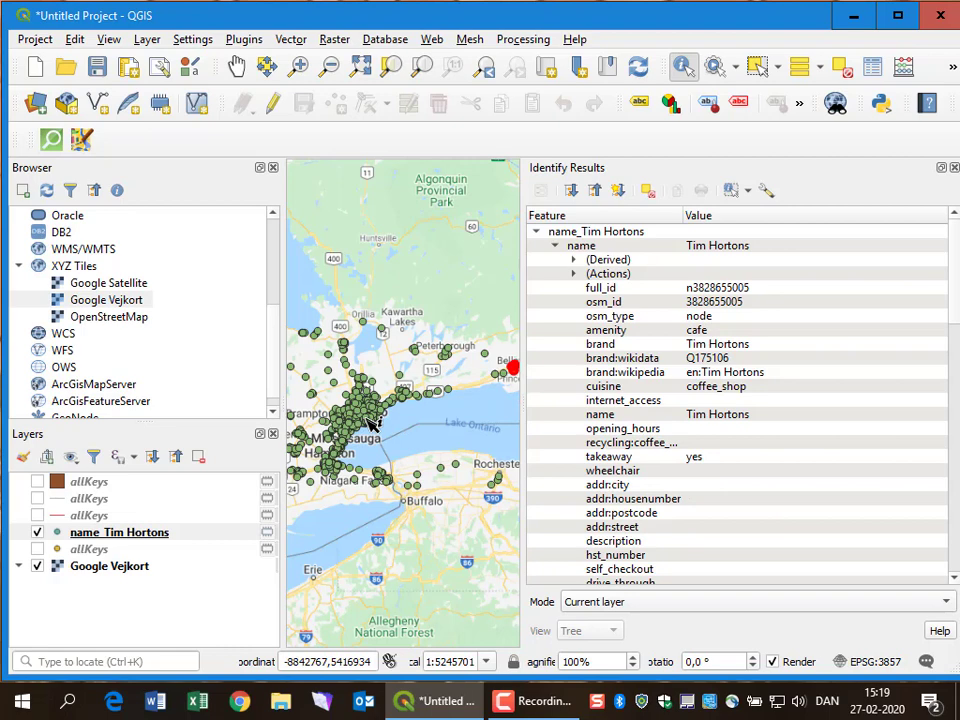
pyautogui.moveTo(368, 424)
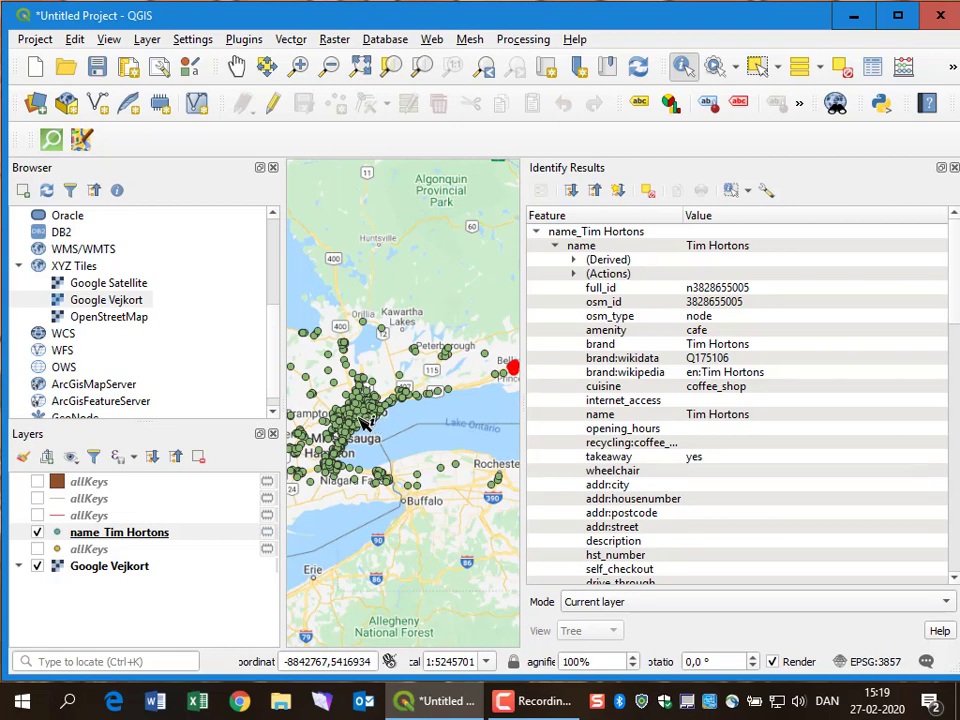
pyautogui.click(362, 418)
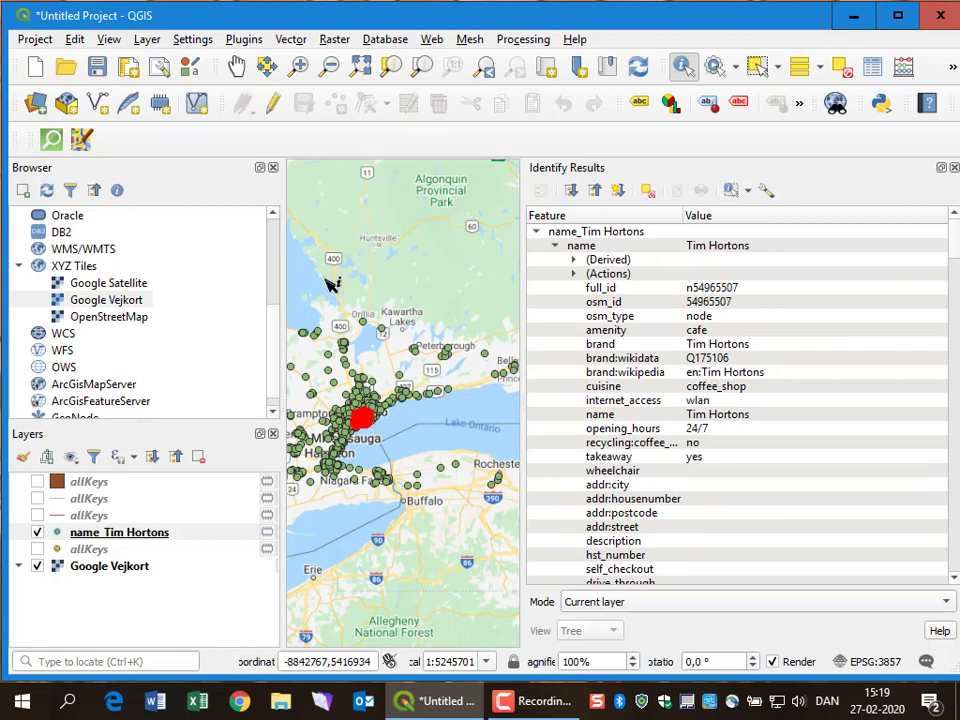
pyautogui.moveTo(348, 148)
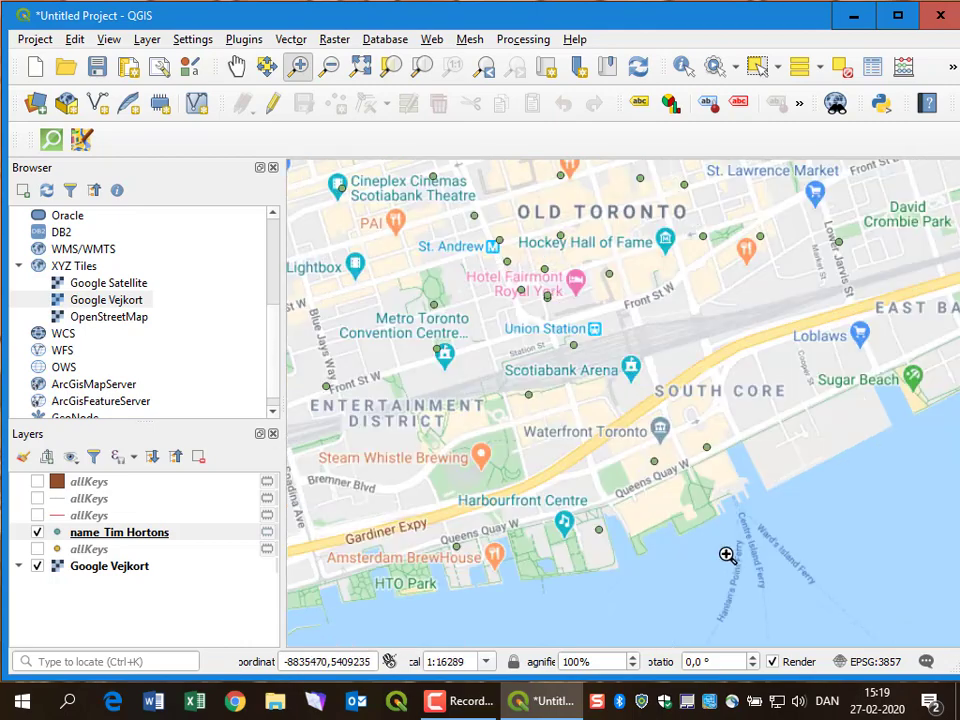
pyautogui.moveTo(492, 280)
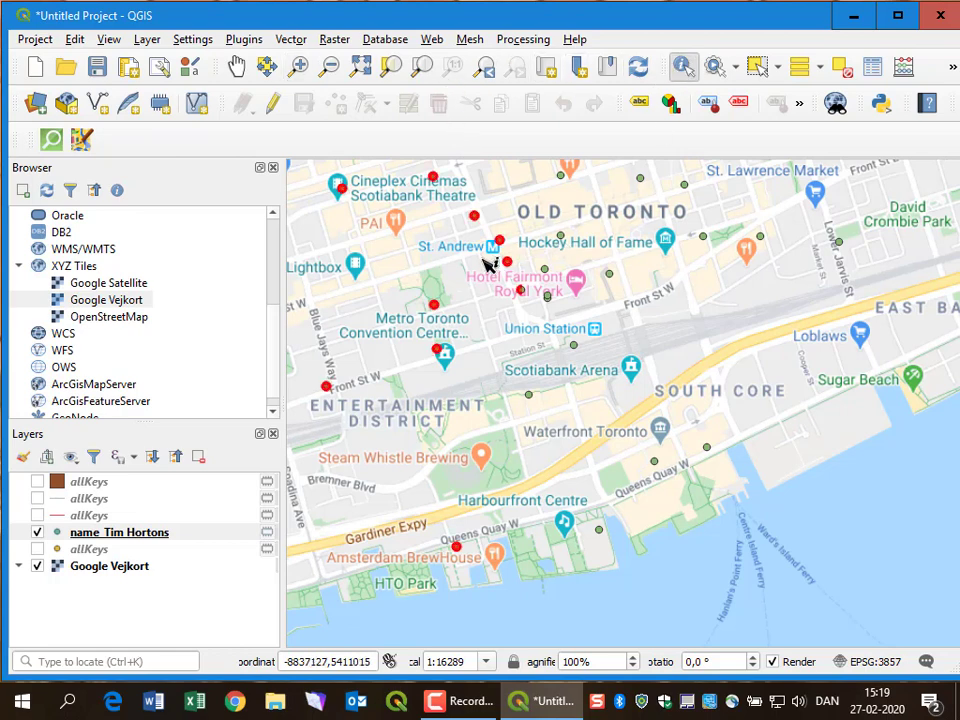
# - Identify a downtown Tim Hortons point near Union Station, then return to regional scale
pyautogui.click(490, 248)
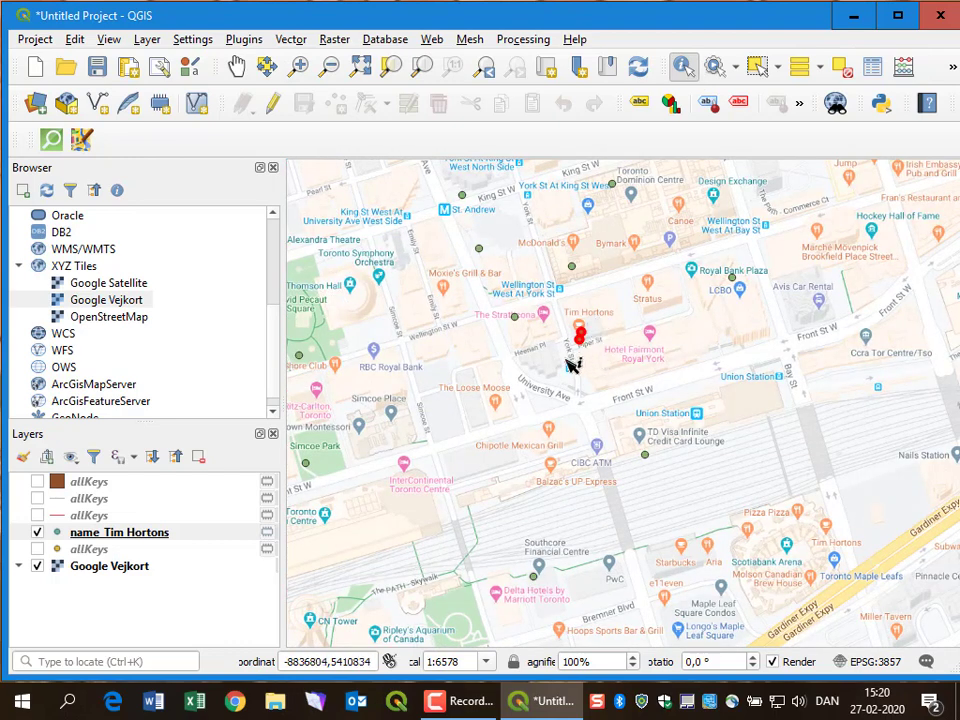
pyautogui.click(578, 334)
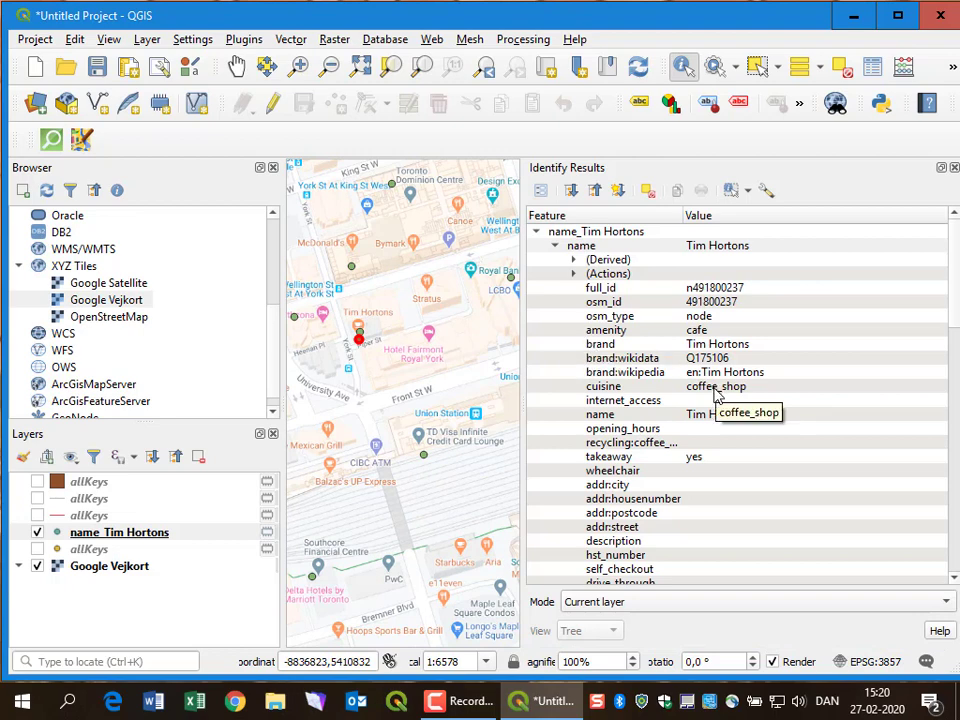
pyautogui.moveTo(600, 470)
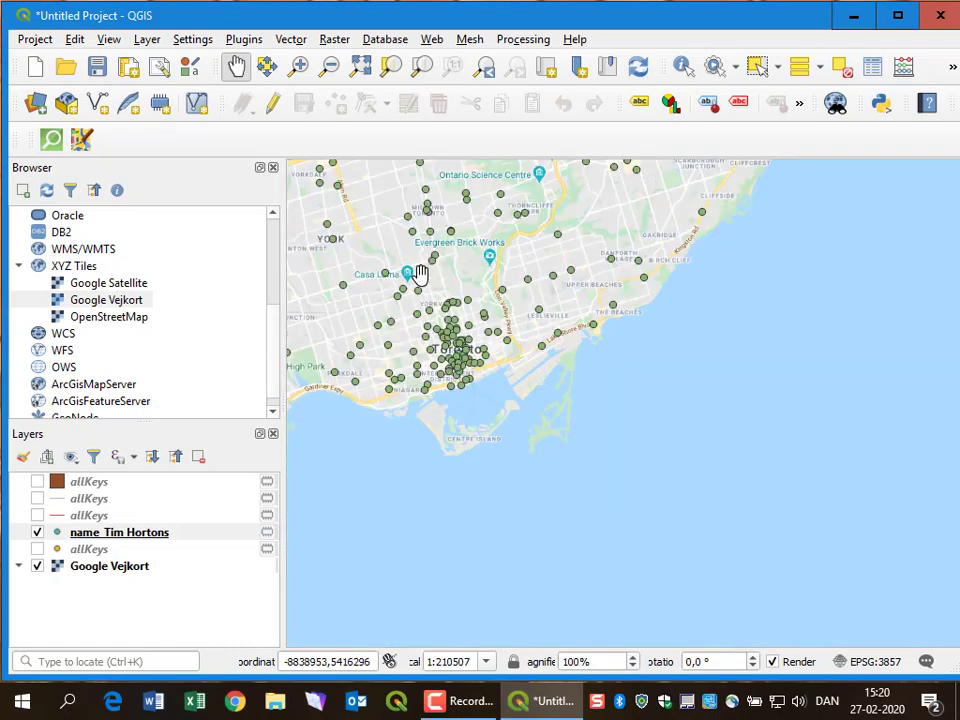
pyautogui.scroll(-3)
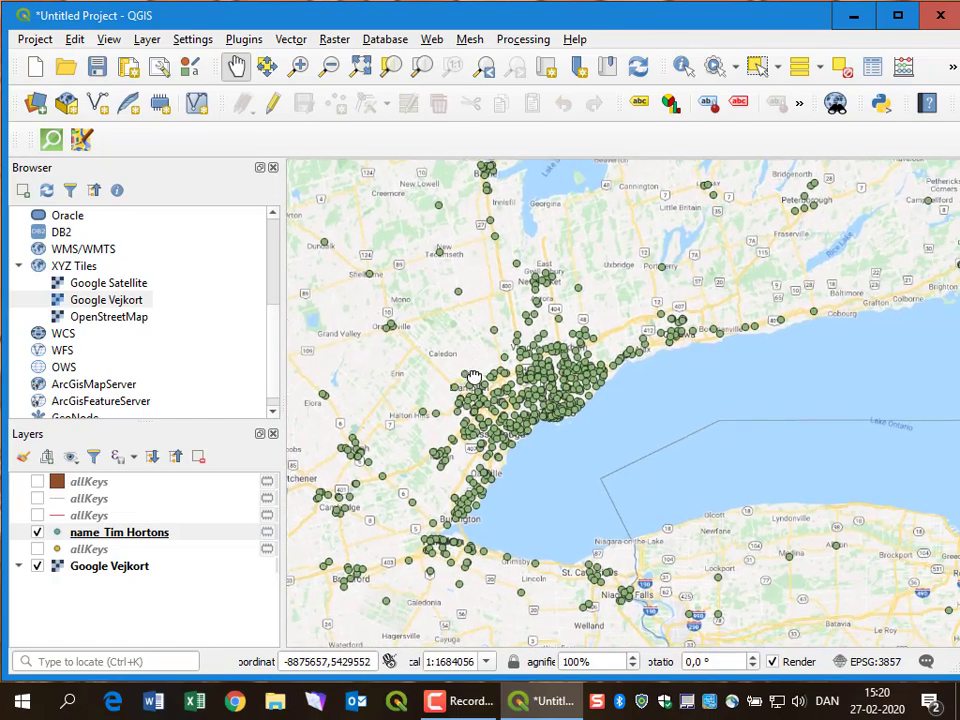